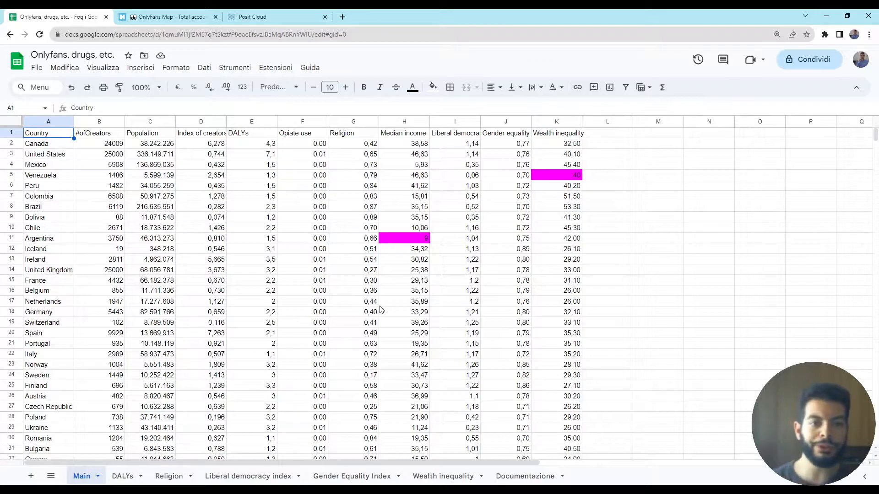
Select the Country and #ofCreators columns (A and B) on the Main sheet.
left_click_drag(48, 122, 100, 122)
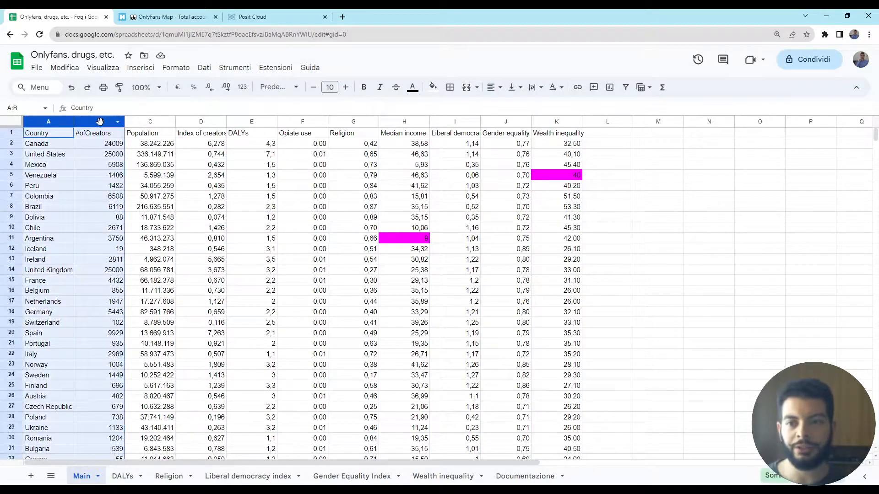
left_click(100, 122)
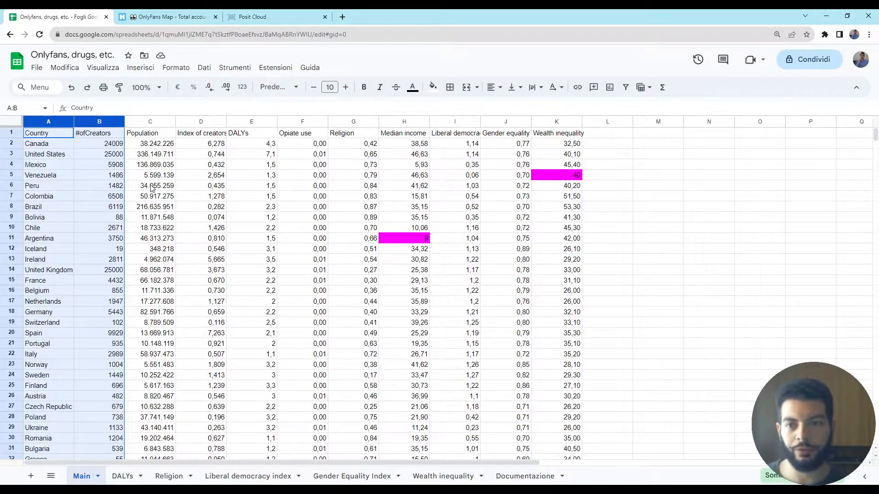
Switch to the Hubite world map of OnlyFans accounts per country.
left_click(168, 17)
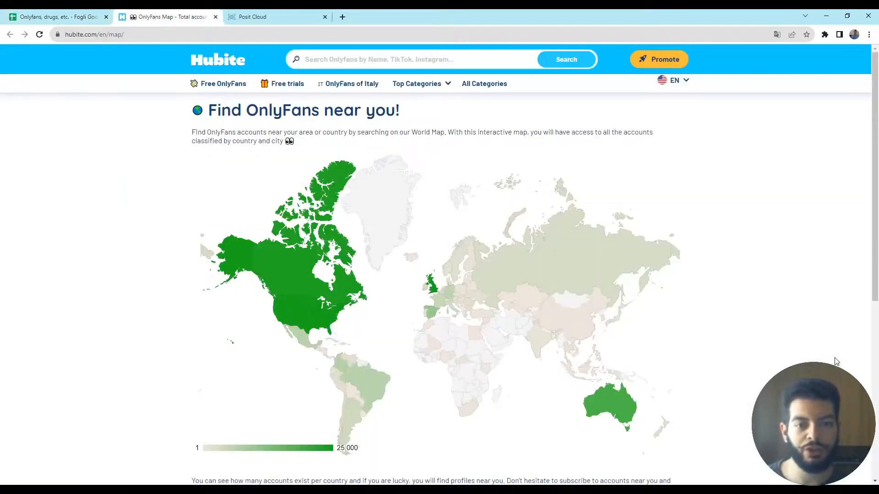
mouse_move(778, 368)
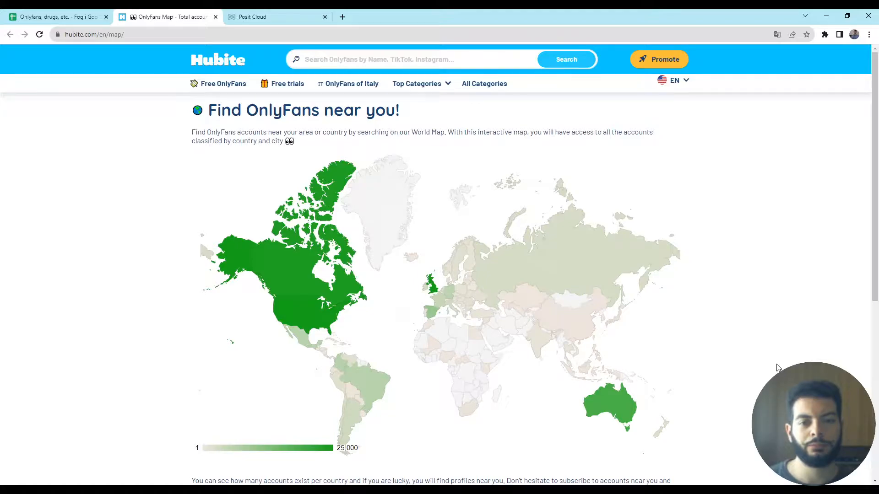
mouse_move(807, 361)
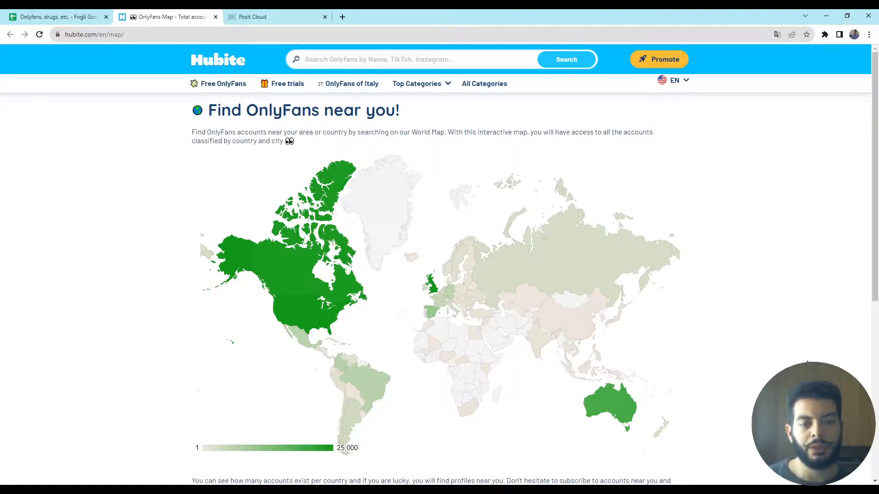
mouse_move(291, 407)
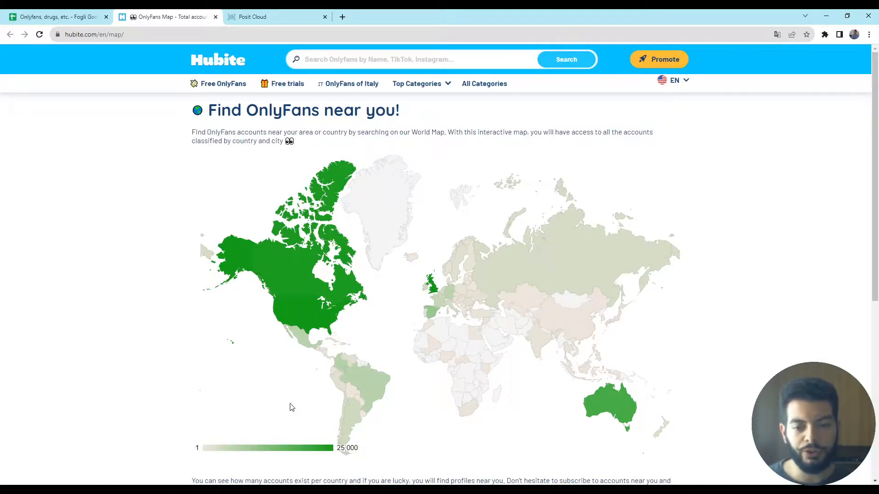
mouse_move(636, 443)
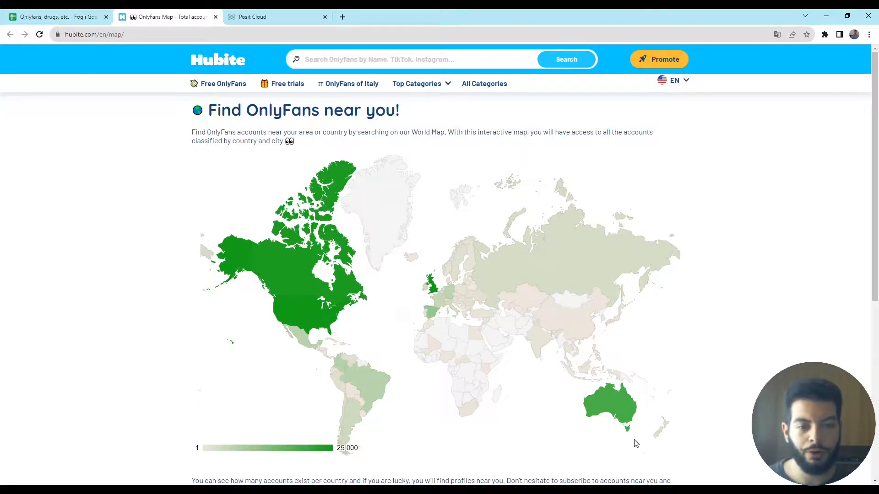
mouse_move(210, 449)
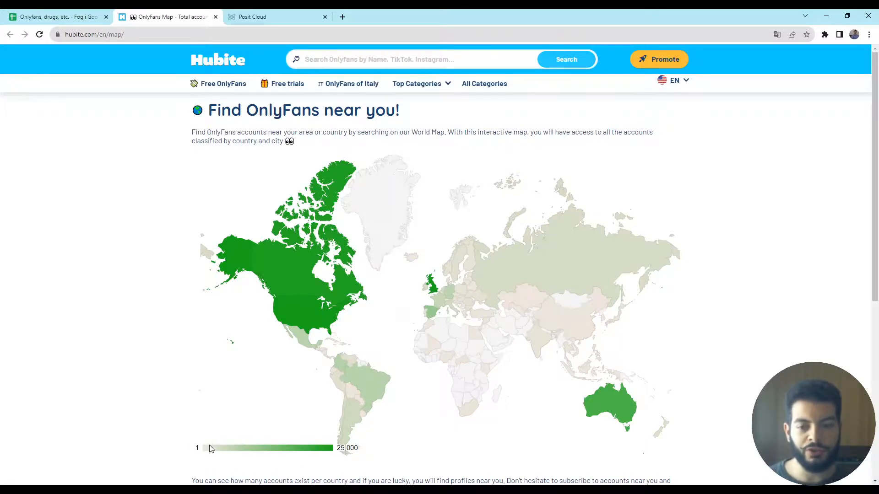
mouse_move(313, 457)
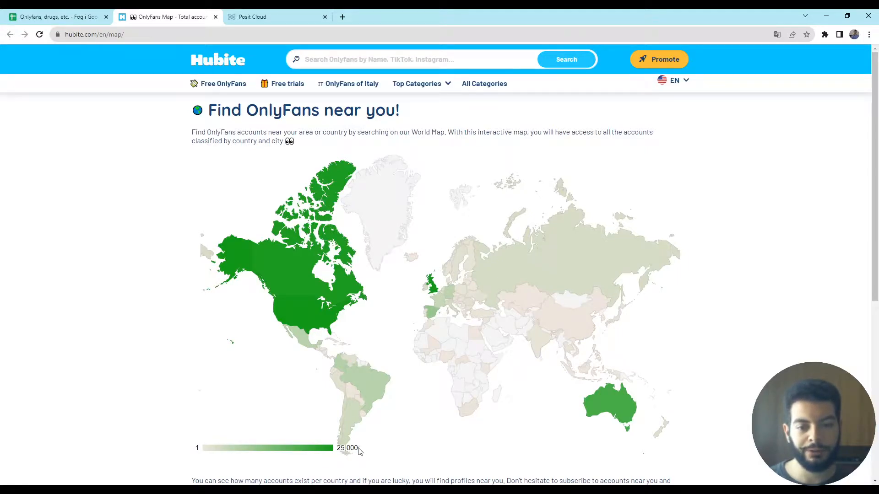
mouse_move(474, 434)
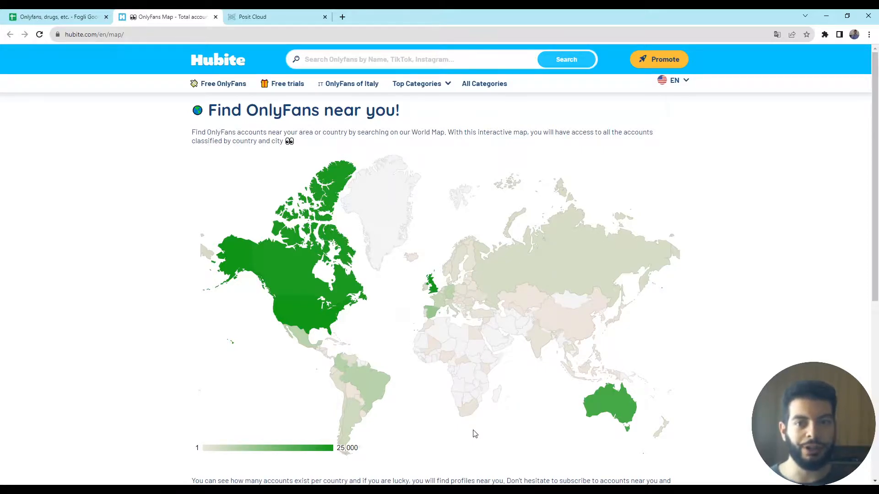
mouse_move(295, 275)
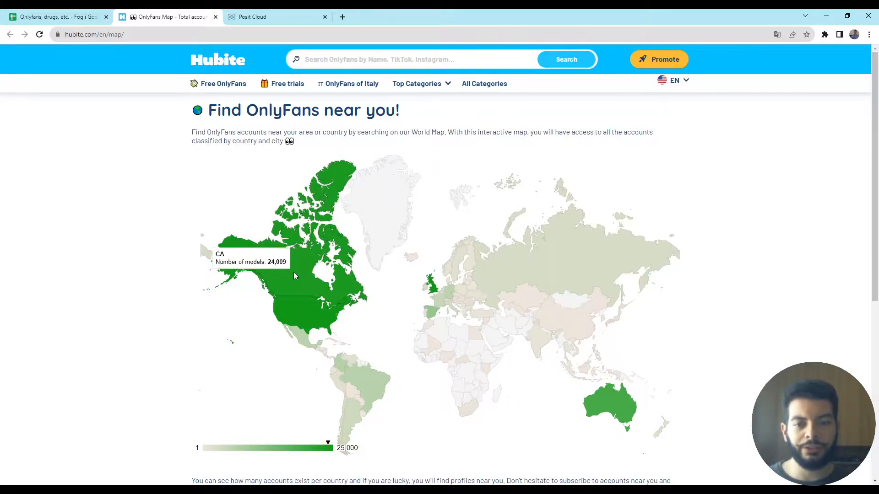
mouse_move(442, 315)
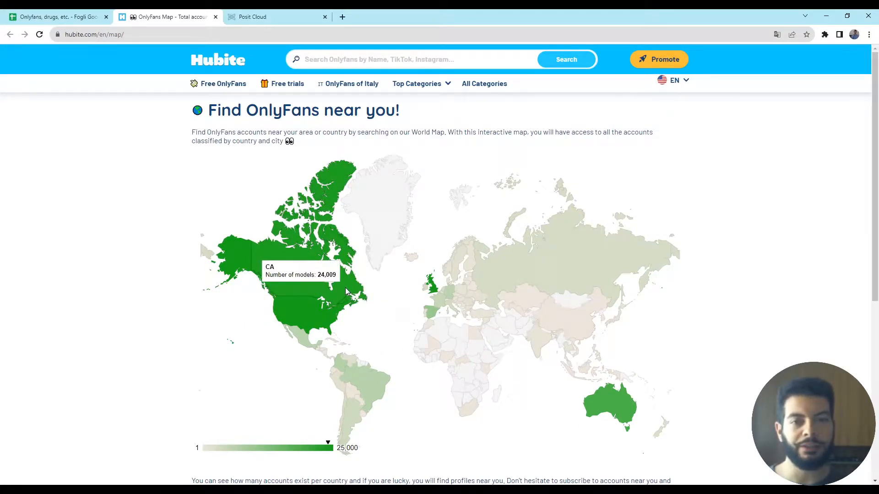
Inspect the IMPORTRANGE population formulas in C4 and C2 and the =(B2/C2)*10^4 index in D2.
left_click(56, 17)
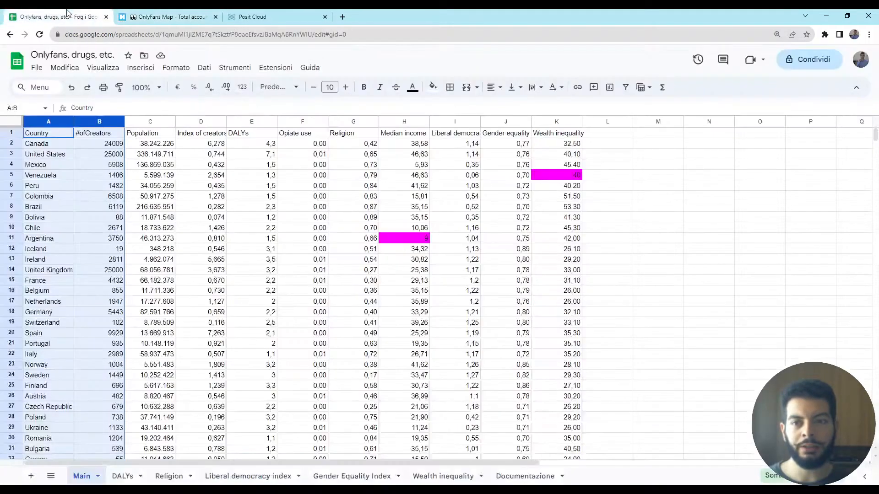
left_click(150, 164)
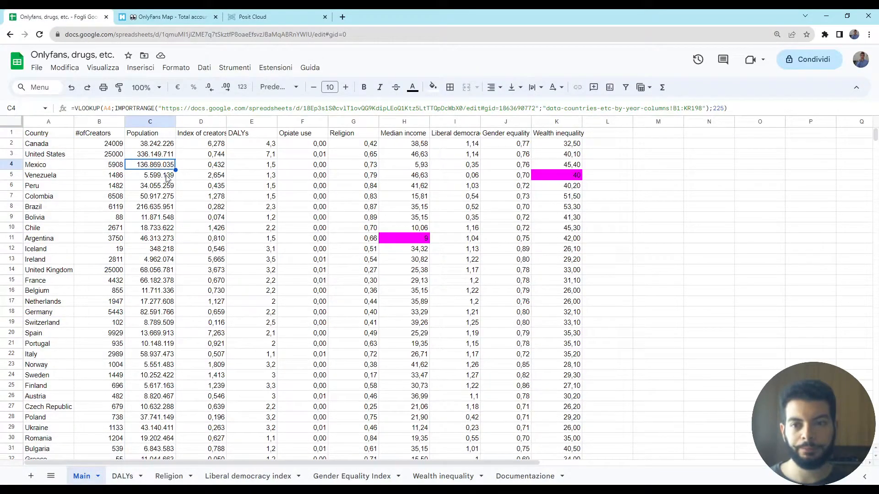
left_click(150, 143)
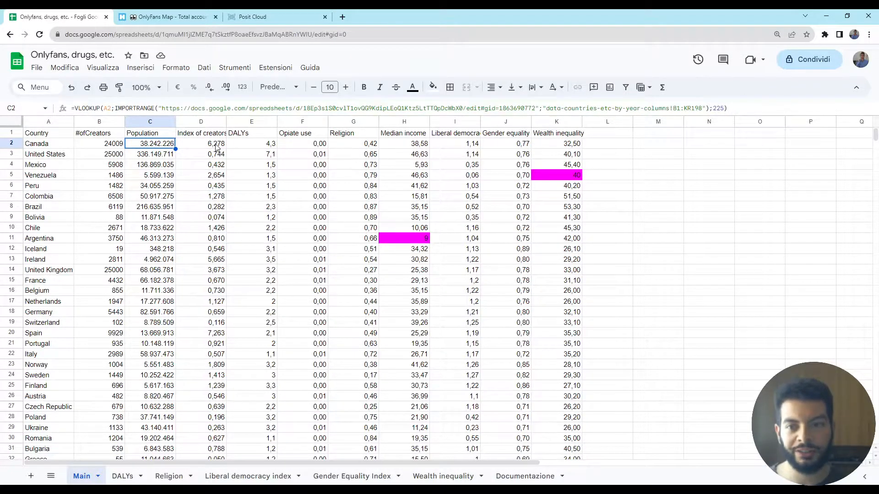
left_click(200, 143)
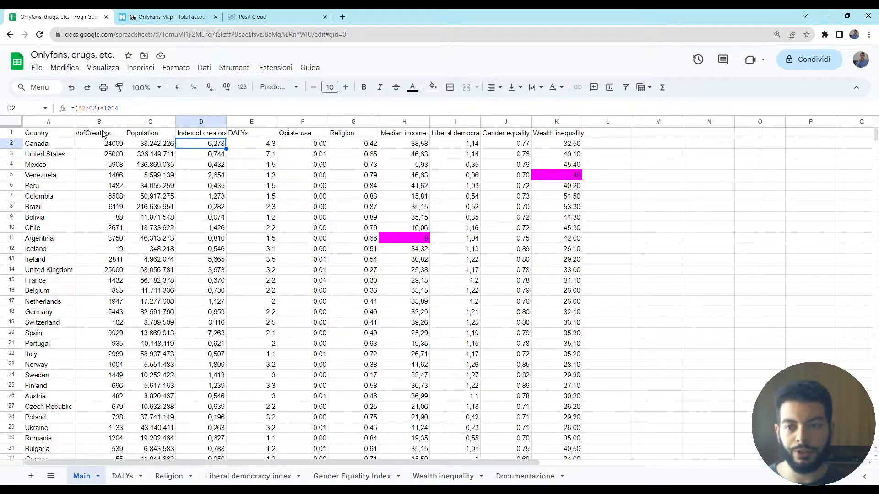
mouse_move(168, 153)
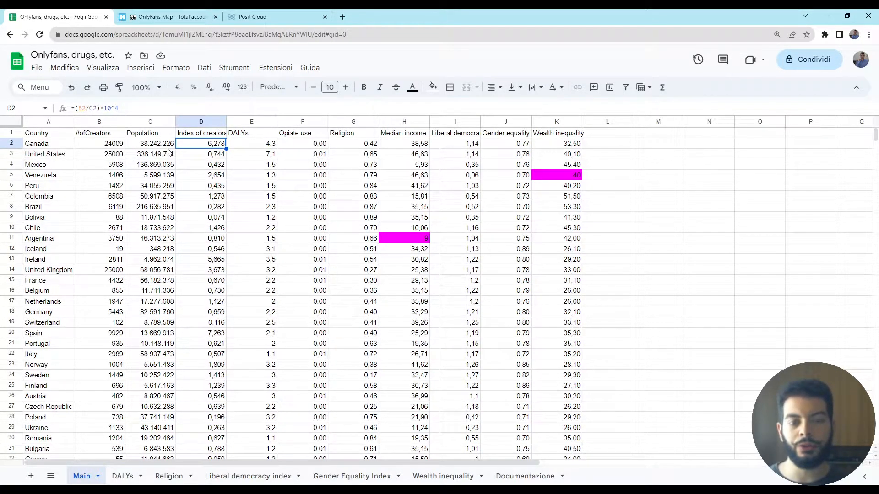
left_click(150, 143)
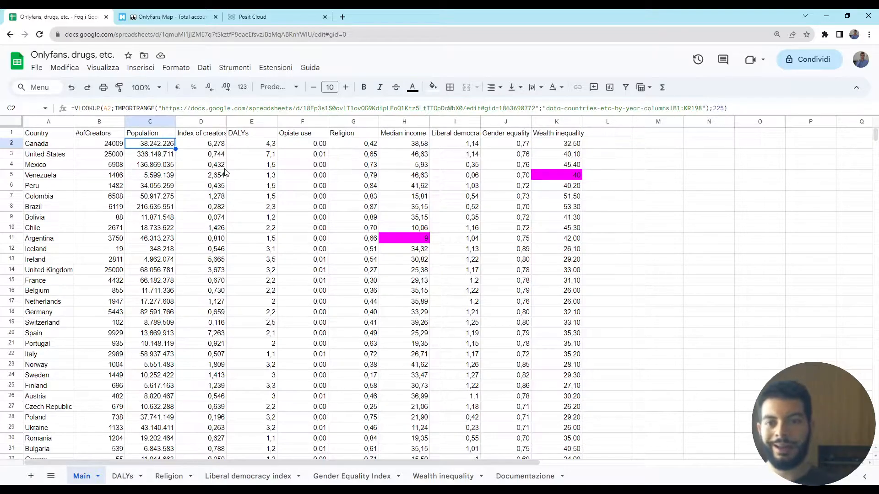
Check the DALYs and Opiate use columns, then view the Documentazione source-link sheet.
left_click(252, 133)
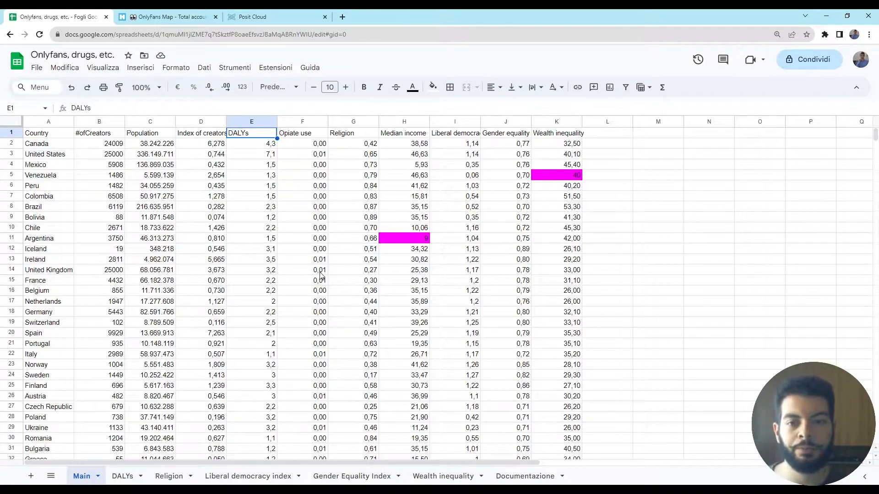
mouse_move(297, 139)
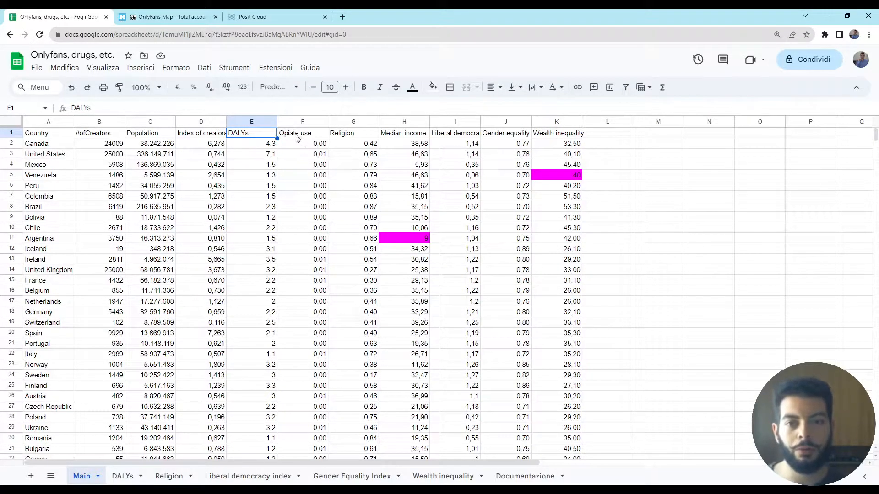
left_click(302, 132)
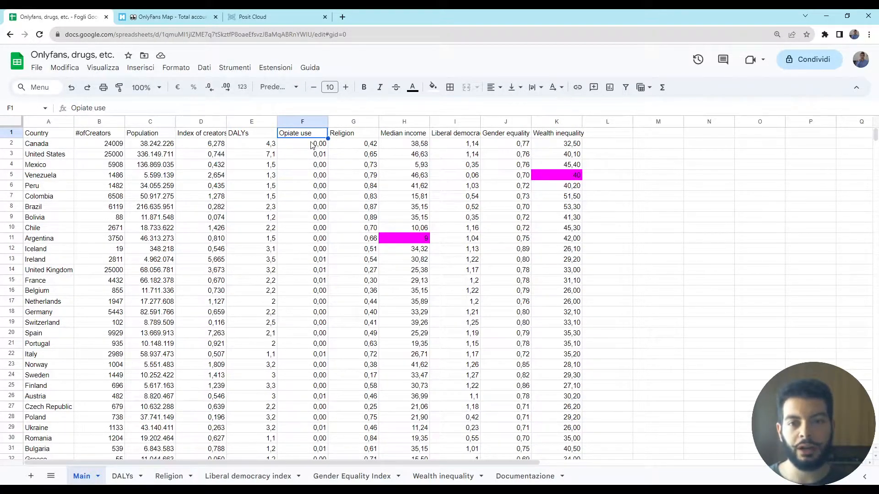
left_click(525, 476)
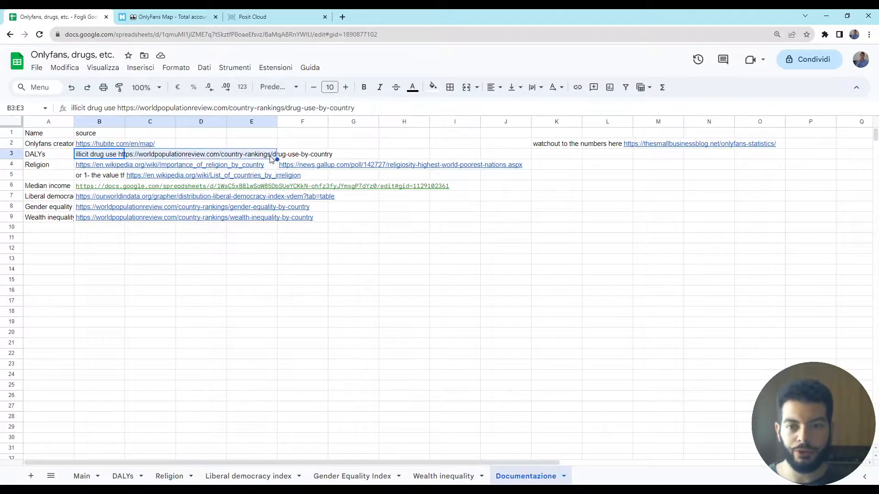
mouse_move(457, 275)
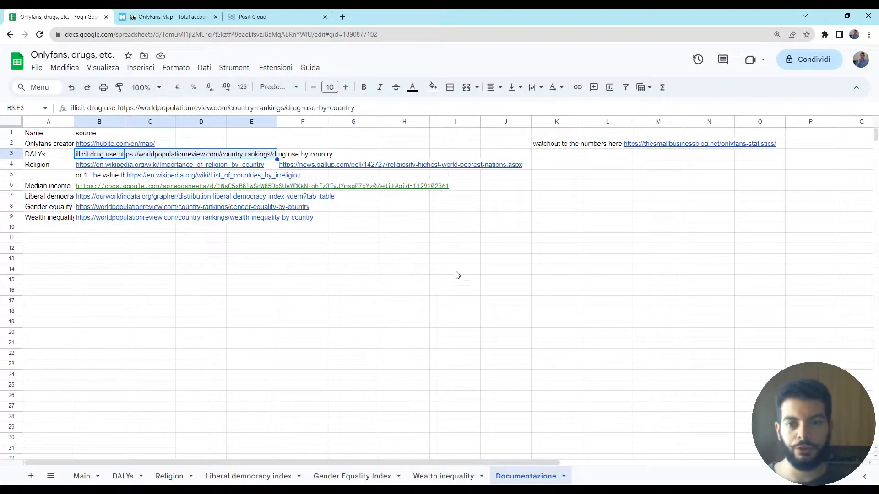
mouse_move(318, 384)
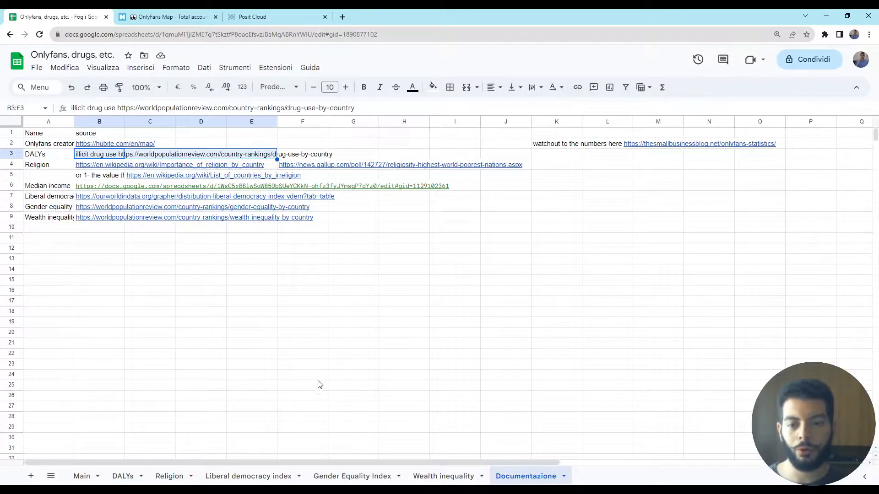
left_click(82, 476)
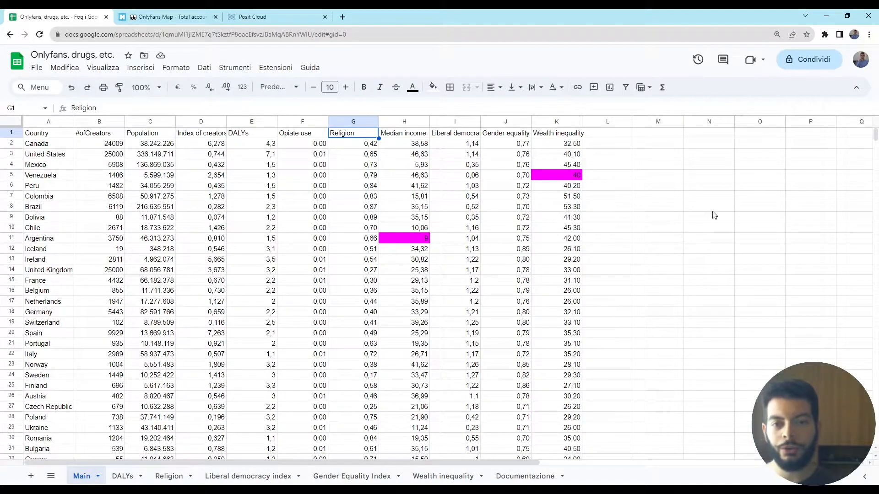
scroll("down", 3)
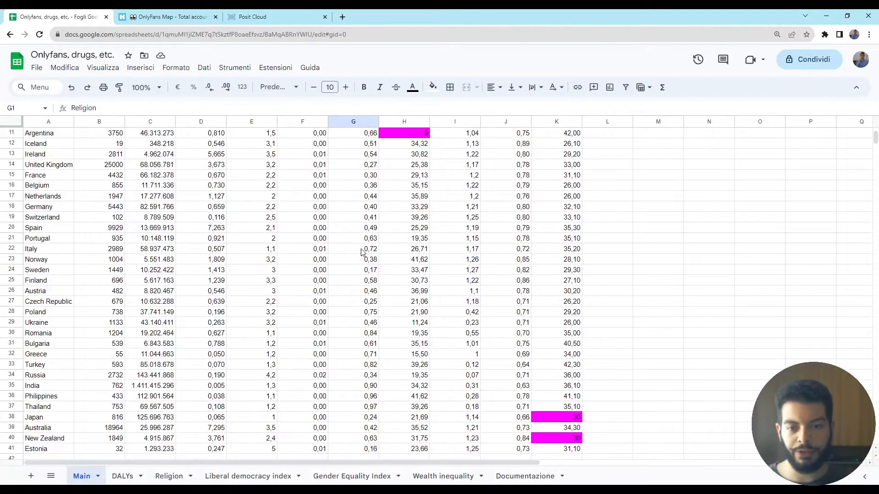
scroll("up", 3)
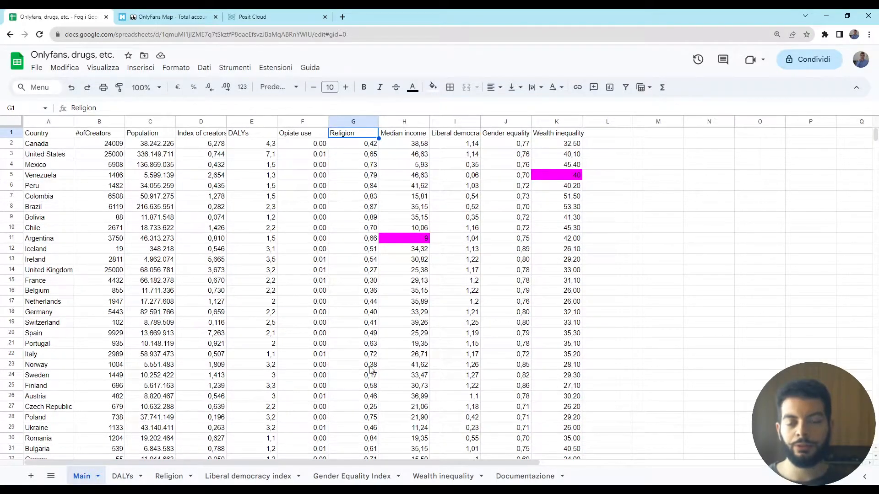
mouse_move(365, 308)
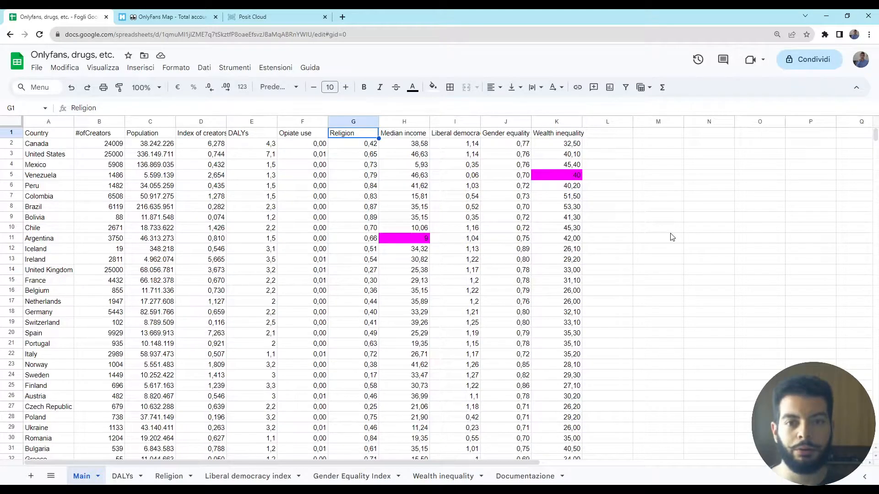
left_click(404, 133)
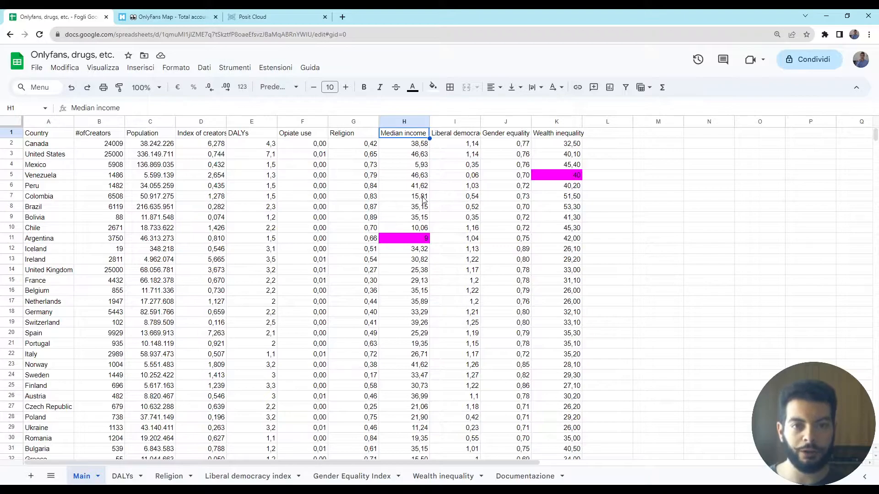
left_click(404, 143)
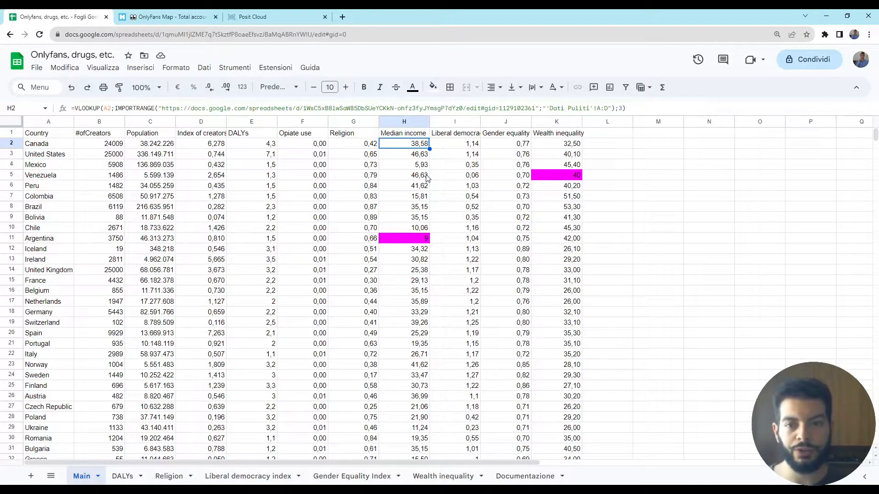
mouse_move(242, 163)
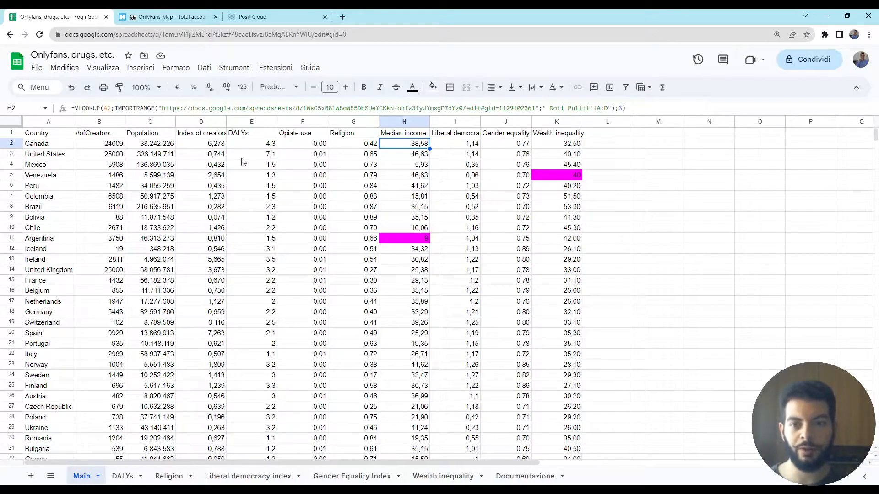
left_click(150, 144)
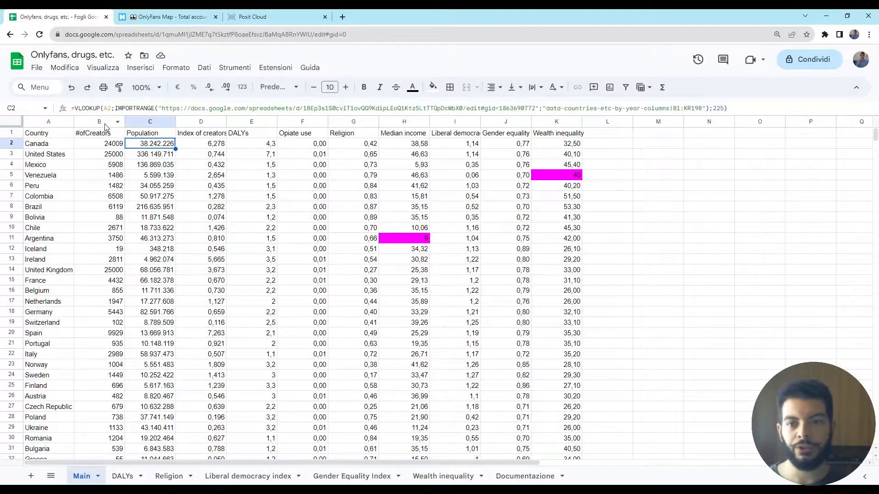
left_click(404, 143)
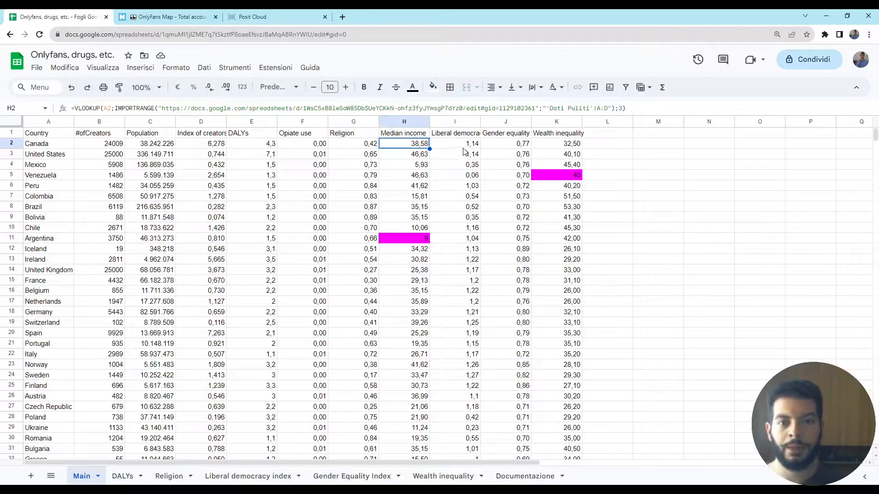
left_click(455, 143)
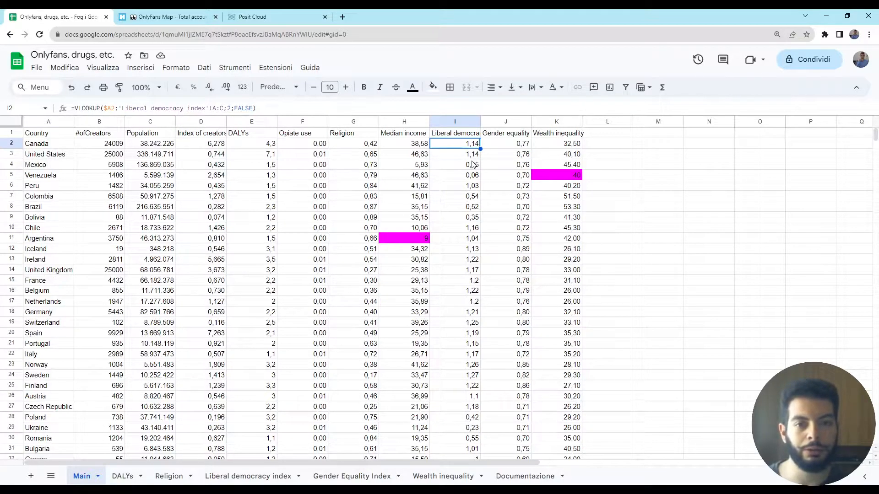
left_click(505, 143)
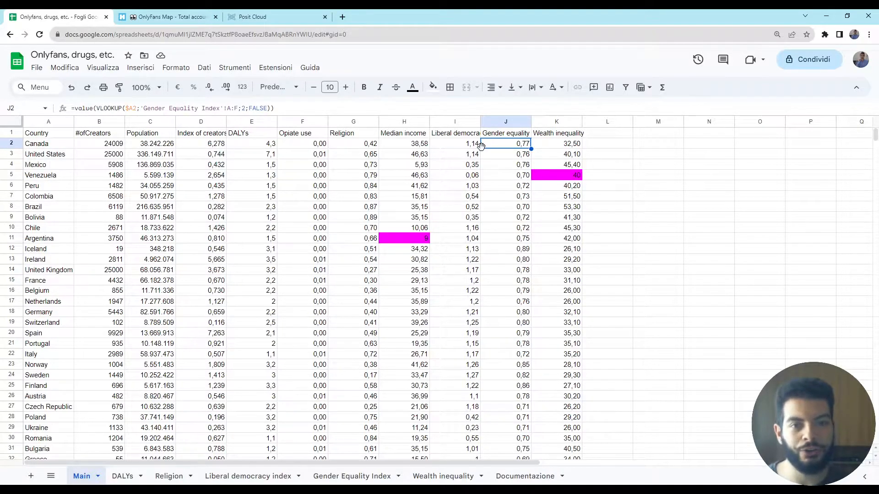
left_click(556, 144)
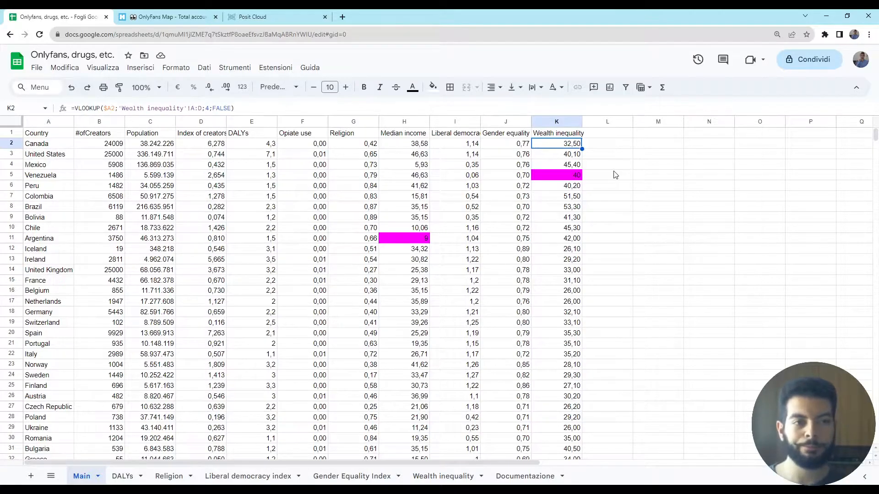
left_click(404, 143)
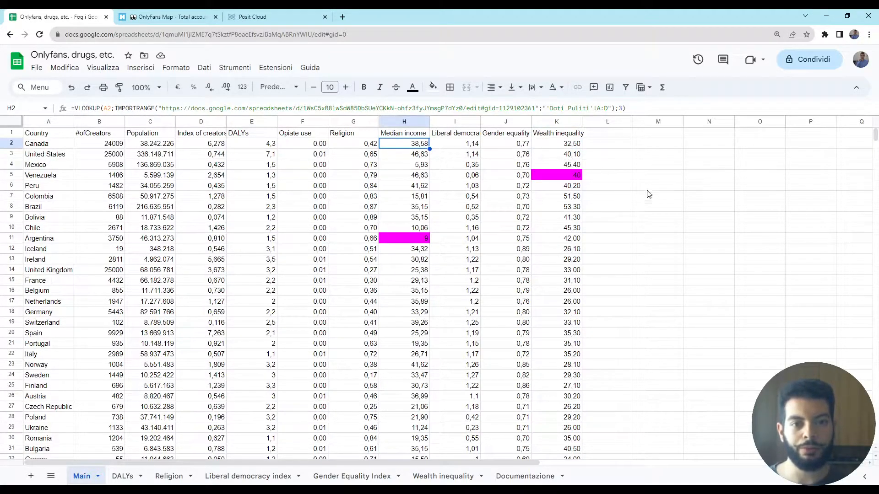
left_click(556, 143)
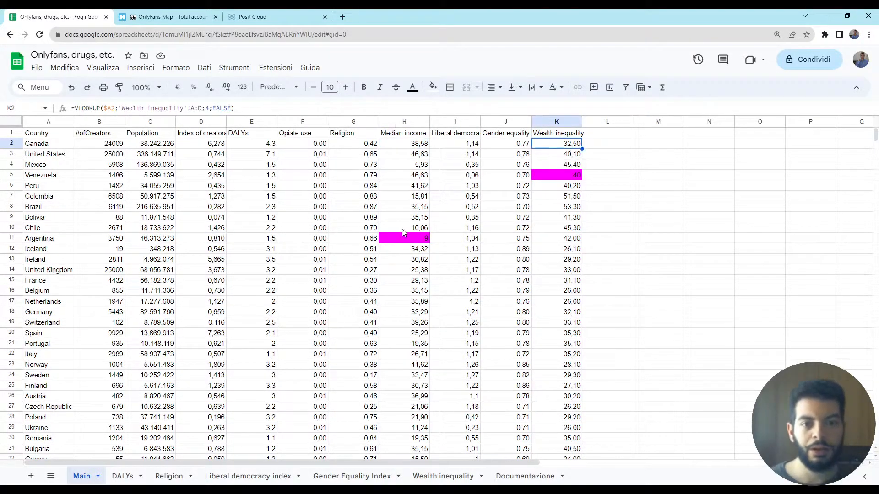
left_click(403, 238)
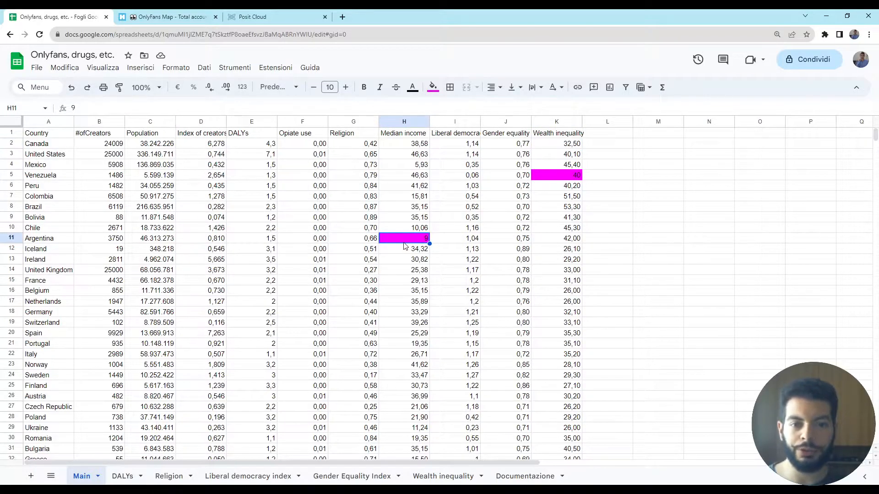
left_click(557, 174)
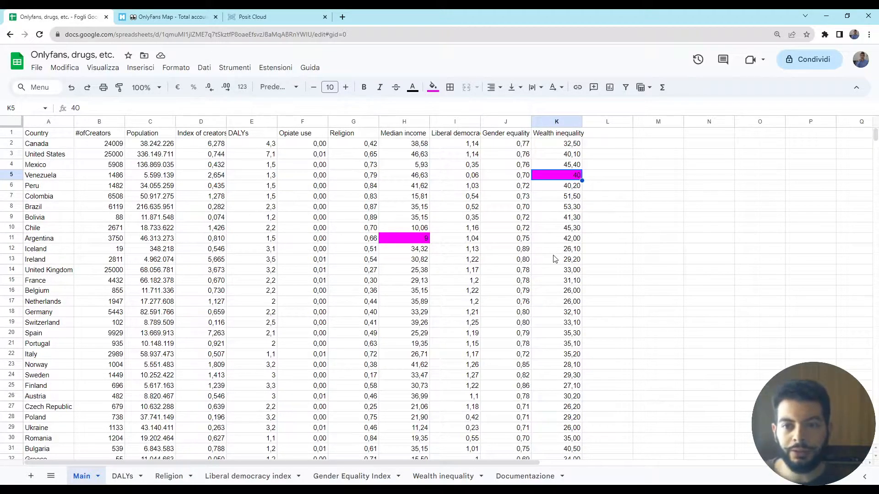
left_click(100, 122)
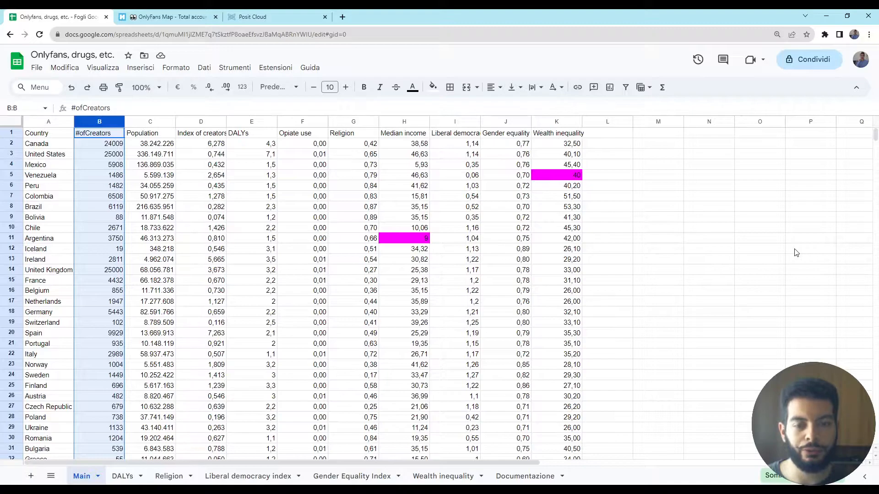
left_click(657, 343)
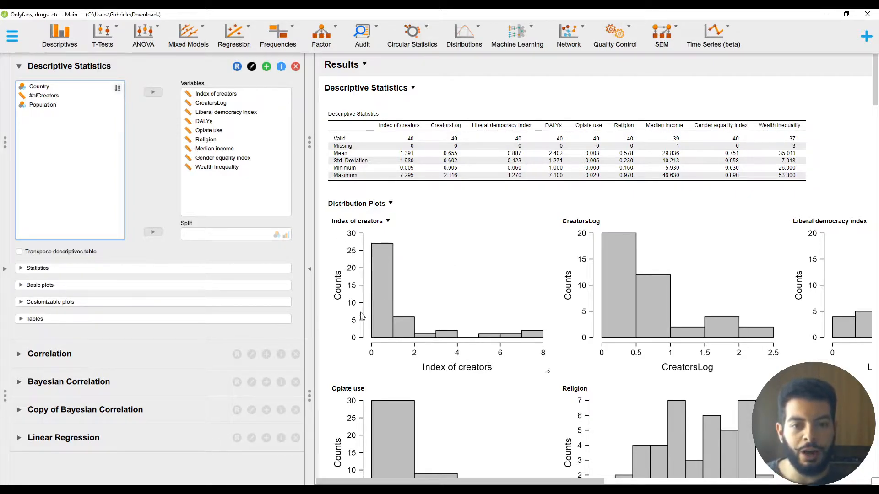
mouse_move(420, 255)
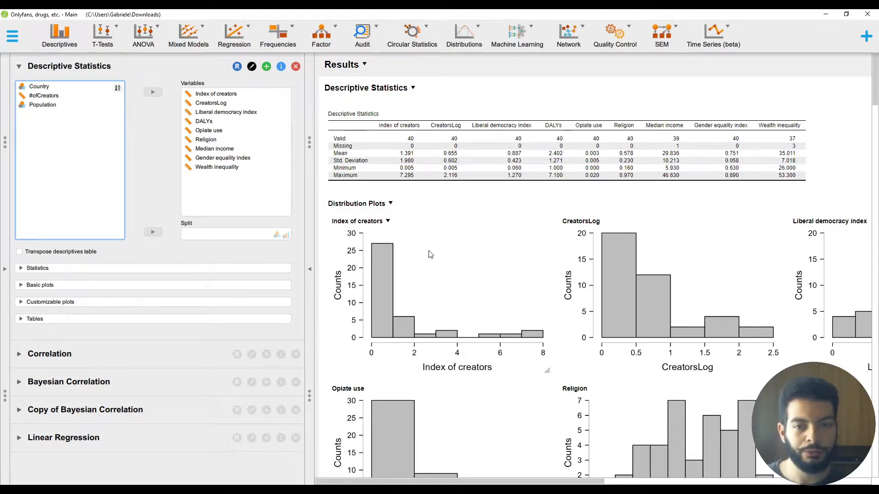
mouse_move(469, 270)
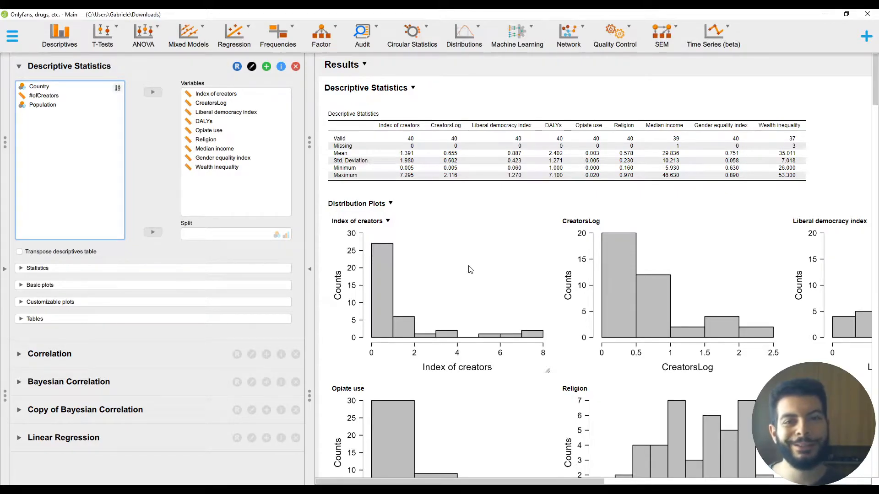
Scroll up through JASP's descriptive statistics and distribution plots.
scroll("up", 3)
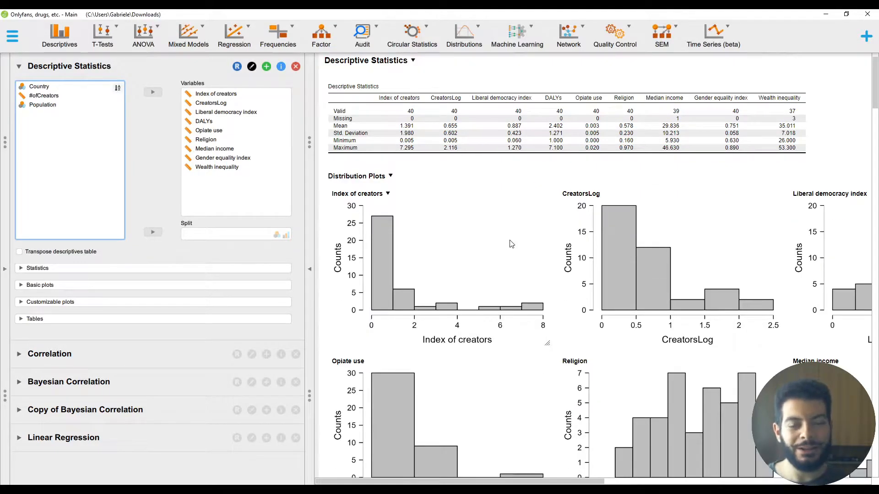
mouse_move(514, 243)
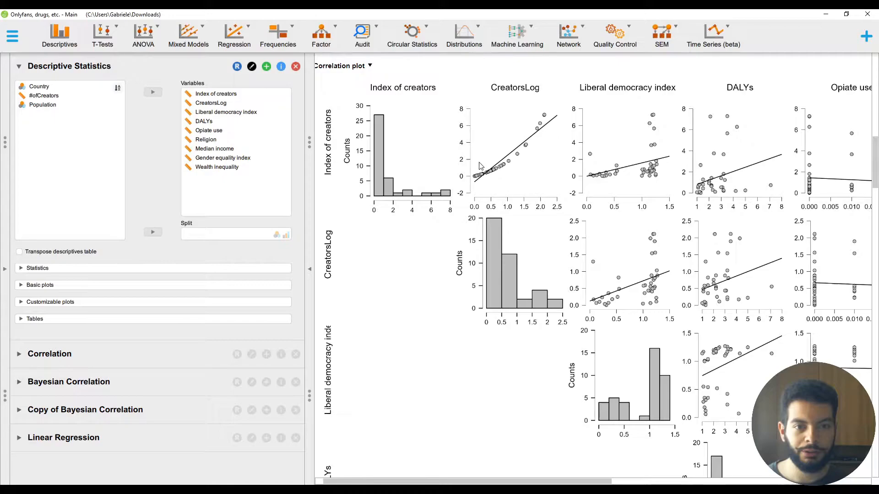
scroll("right", 3)
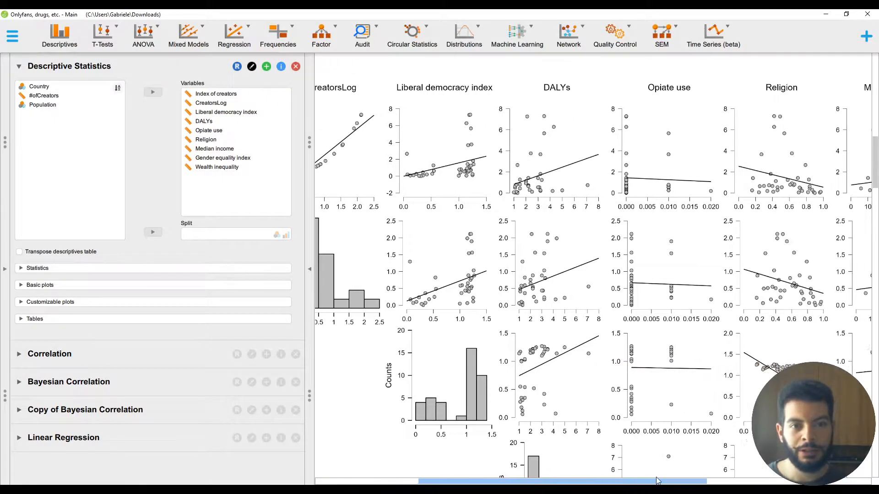
scroll("right", 3)
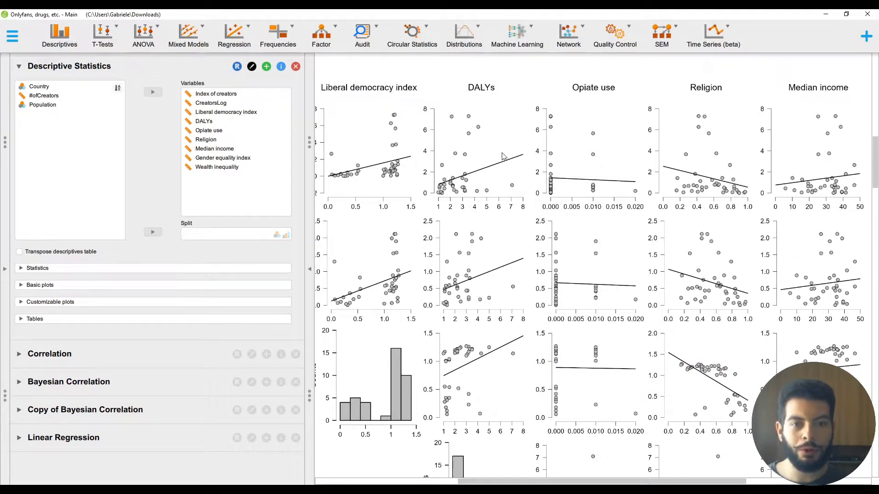
mouse_move(708, 157)
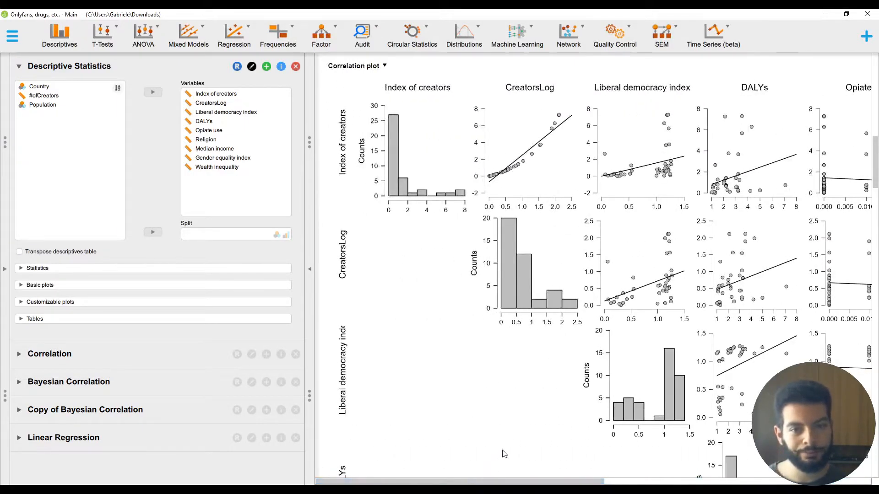
mouse_move(185, 351)
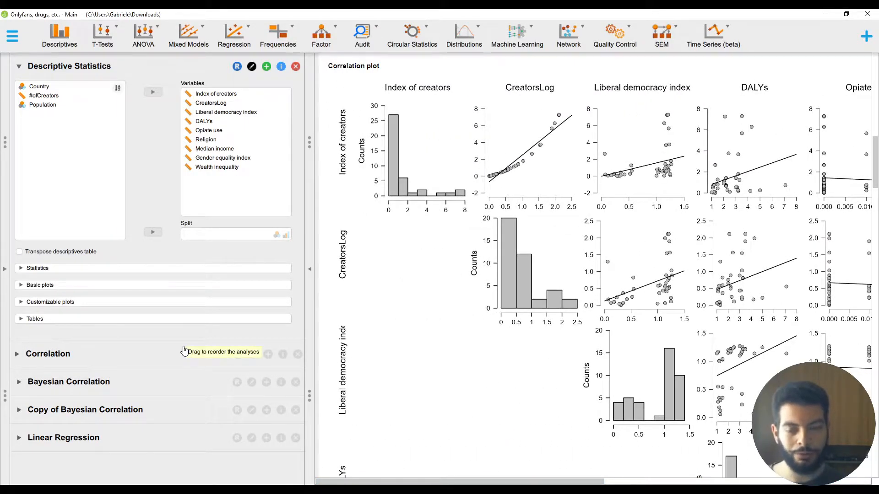
Expand the JASP Correlation analysis to show its Pearson, Spearman and Kendall table.
left_click(48, 354)
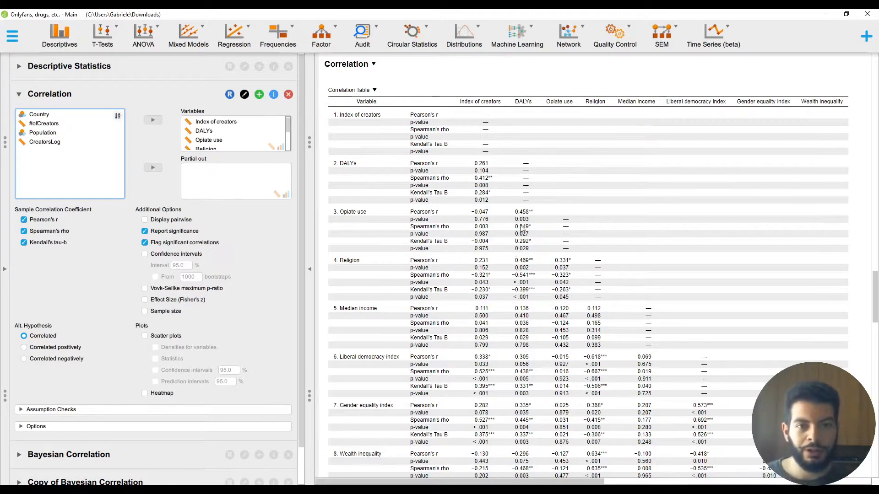
mouse_move(474, 106)
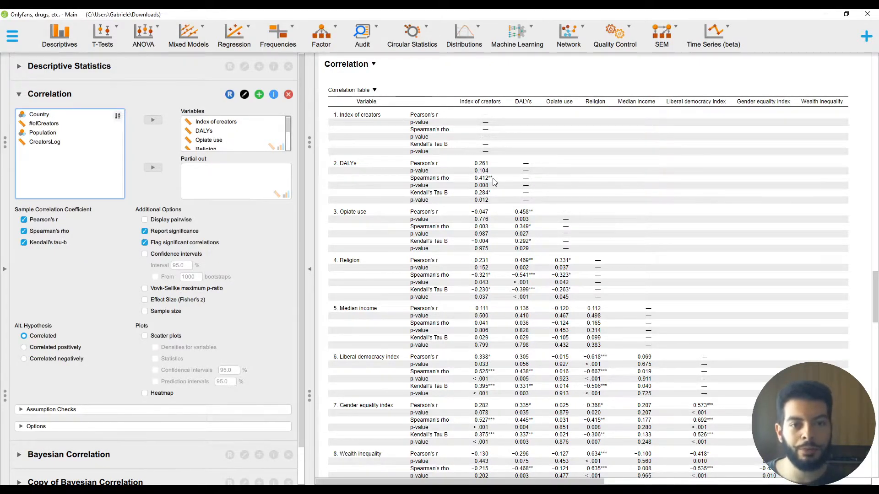
mouse_move(365, 169)
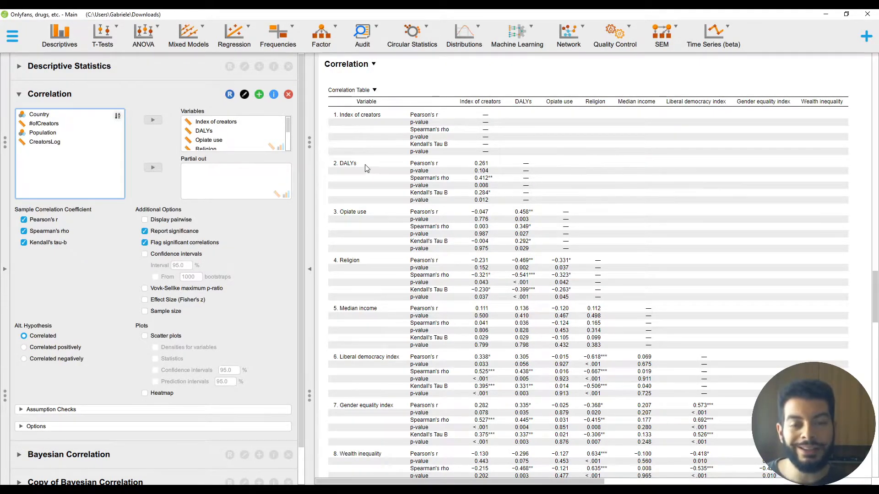
mouse_move(464, 170)
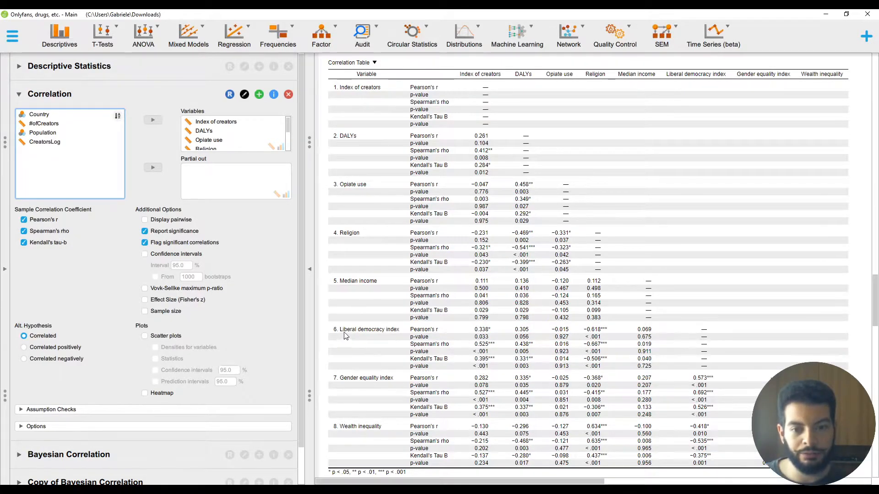
mouse_move(429, 349)
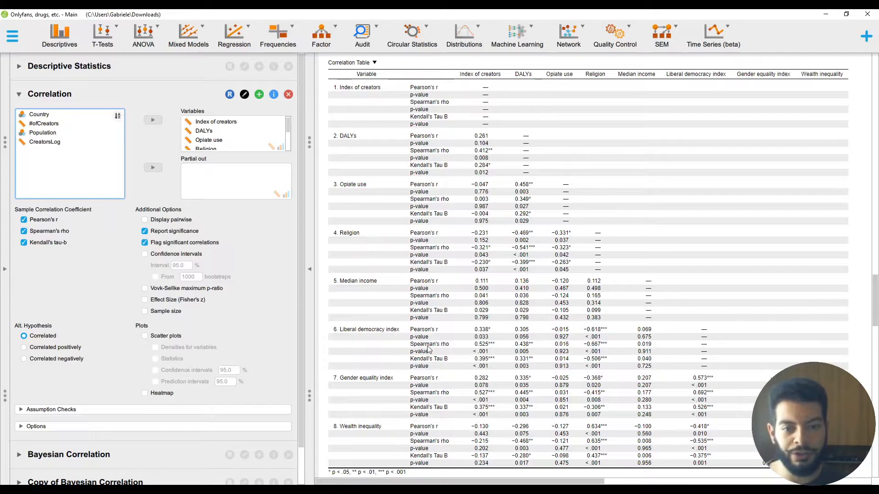
mouse_move(495, 365)
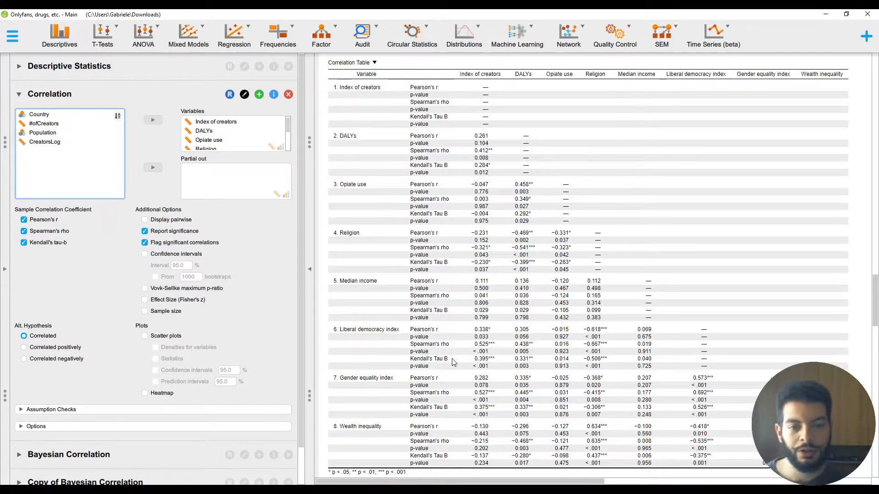
mouse_move(487, 394)
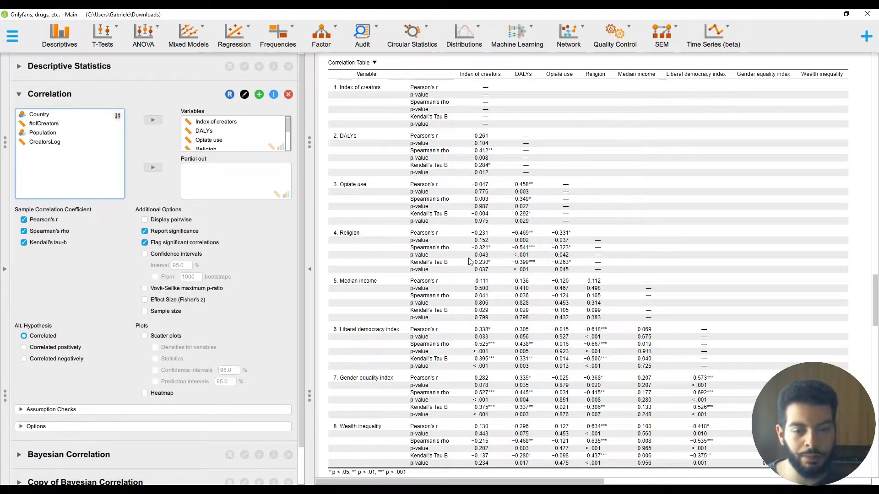
mouse_move(709, 373)
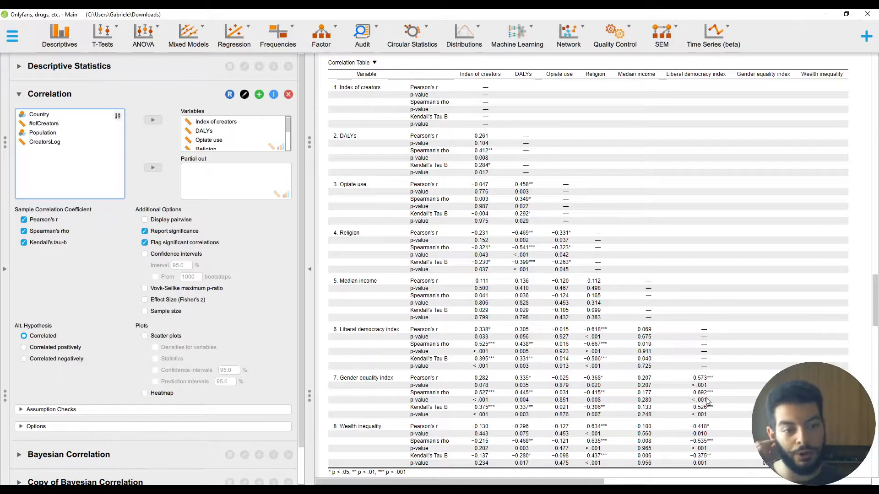
mouse_move(709, 394)
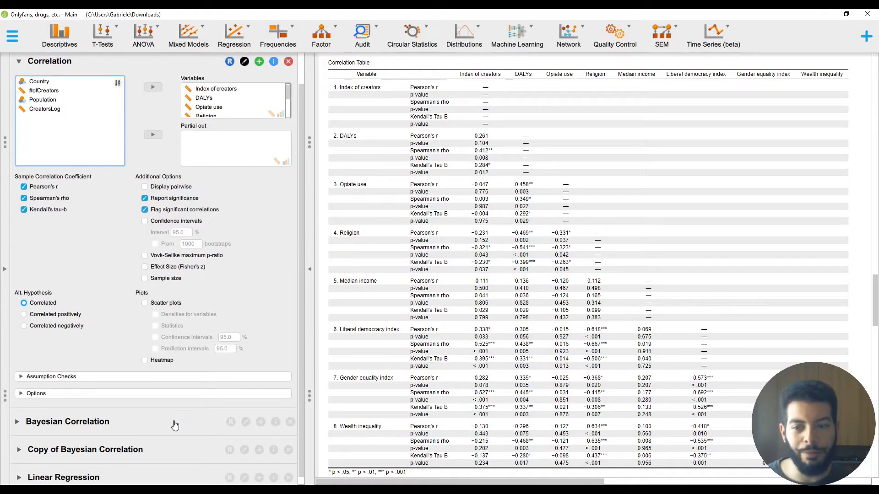
Expand the Bayesian Correlation analysis to show its results table.
left_click(67, 422)
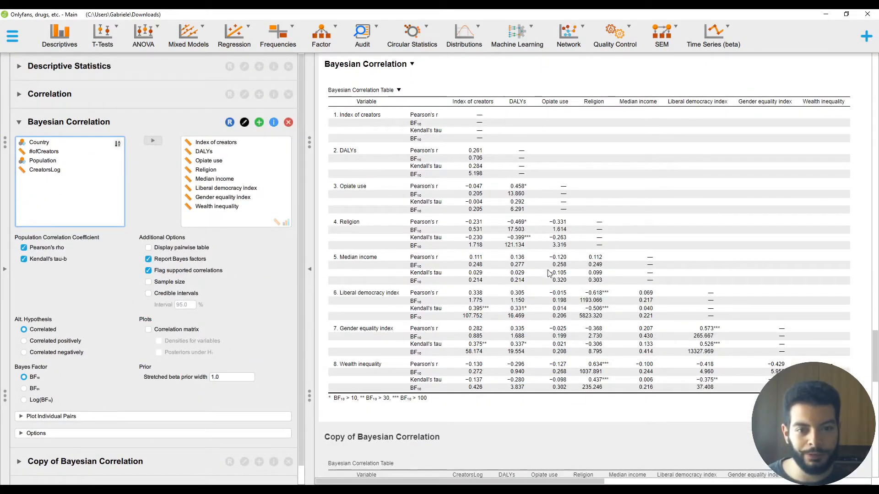
mouse_move(500, 327)
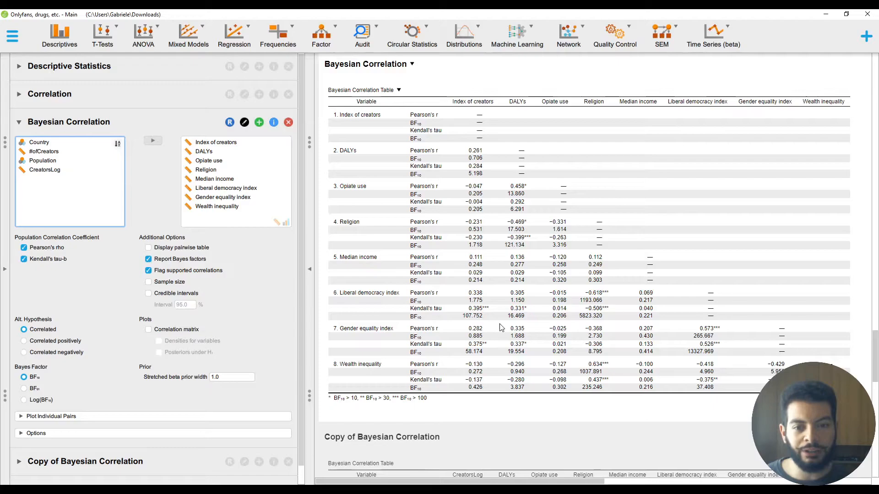
mouse_move(485, 314)
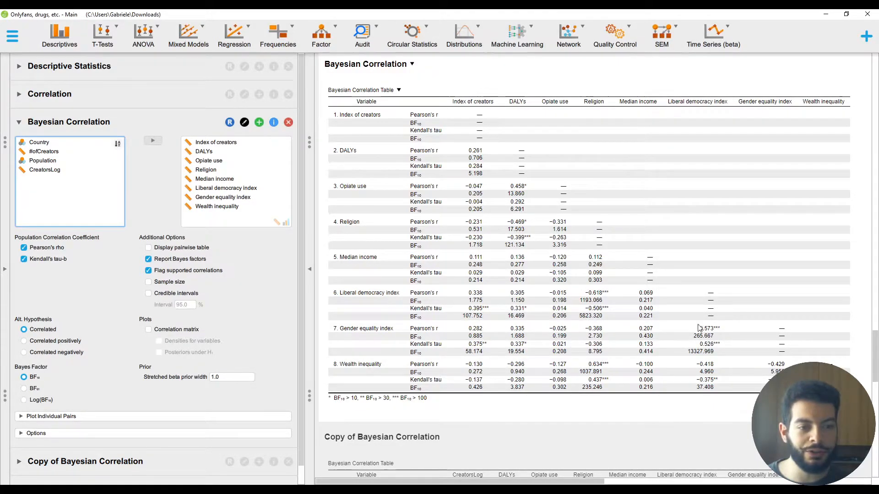
mouse_move(719, 323)
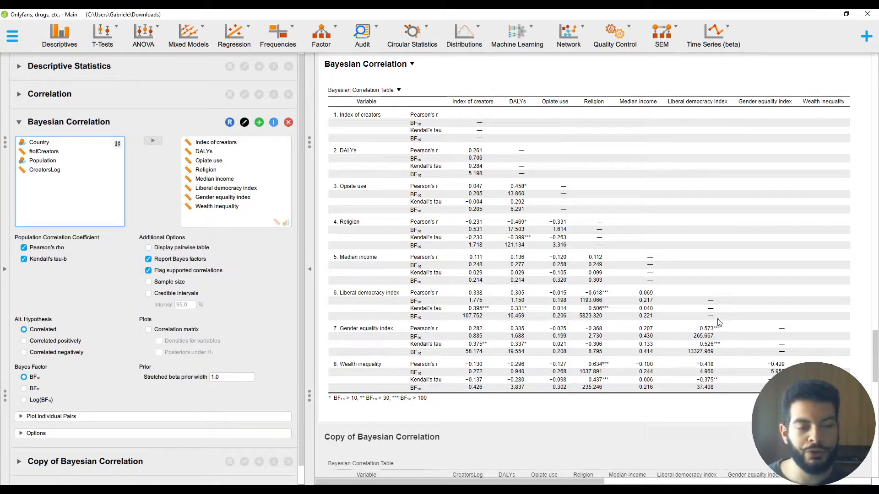
mouse_move(488, 312)
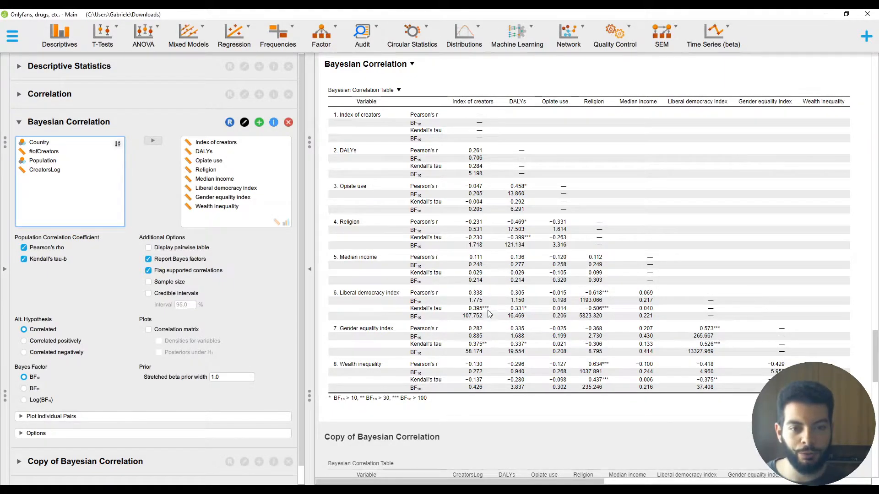
mouse_move(482, 311)
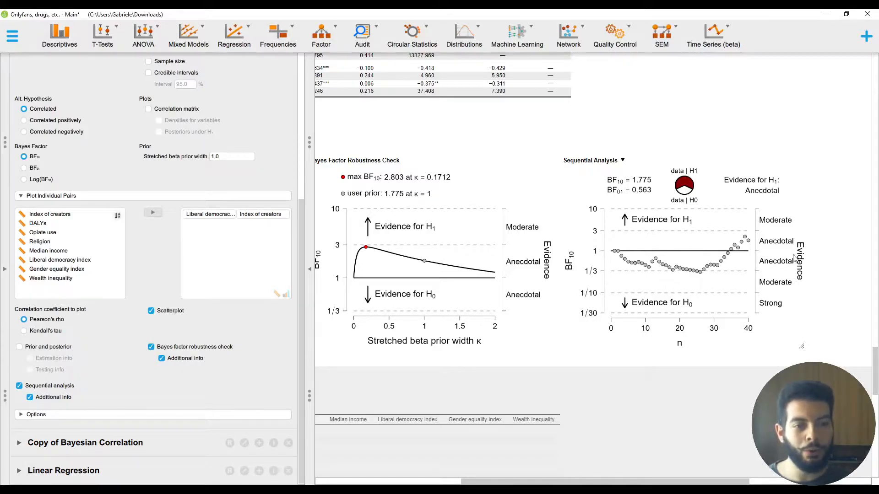
mouse_move(632, 305)
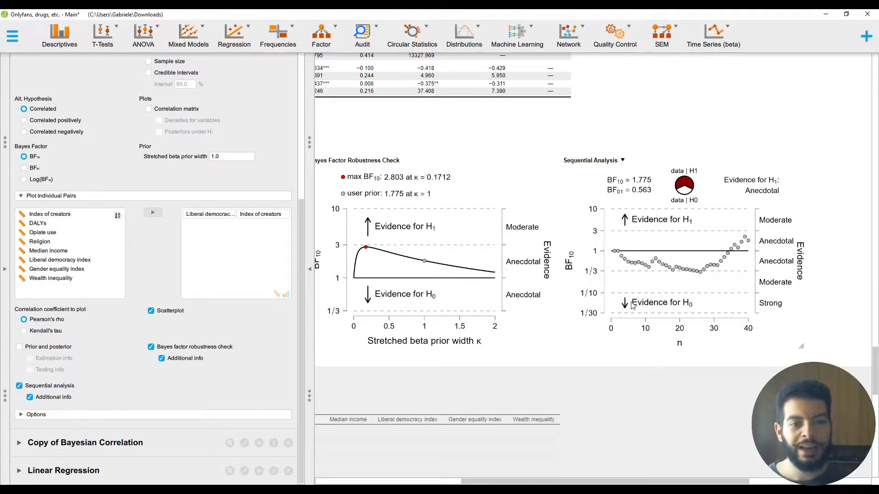
mouse_move(687, 290)
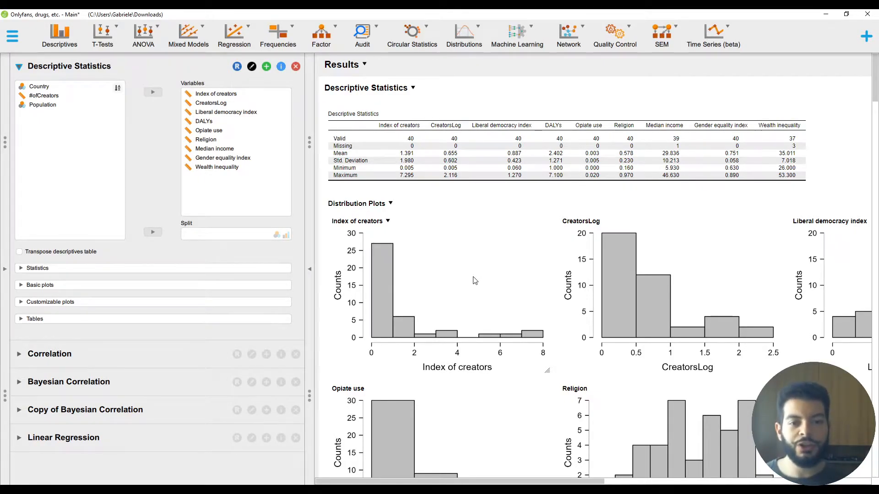
mouse_move(420, 315)
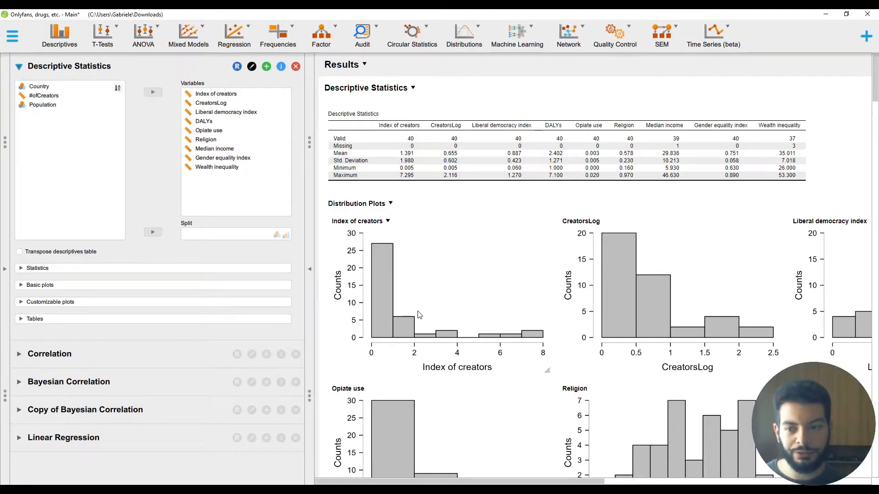
mouse_move(699, 305)
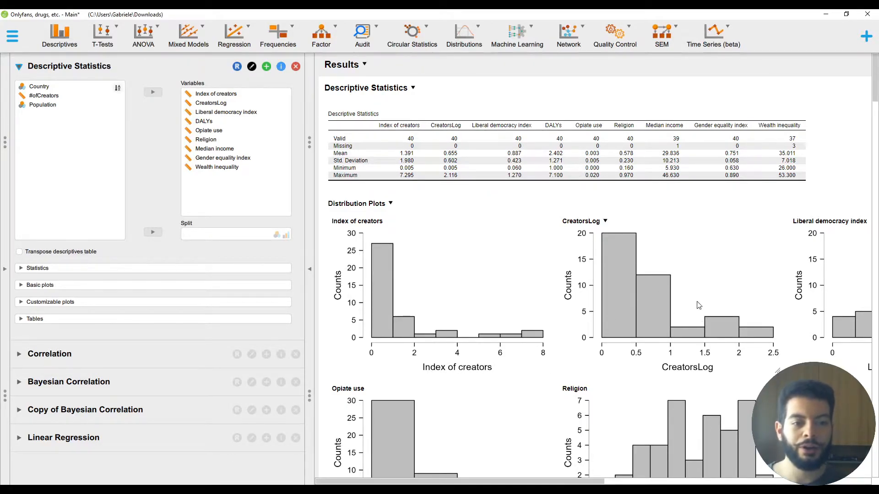
mouse_move(652, 280)
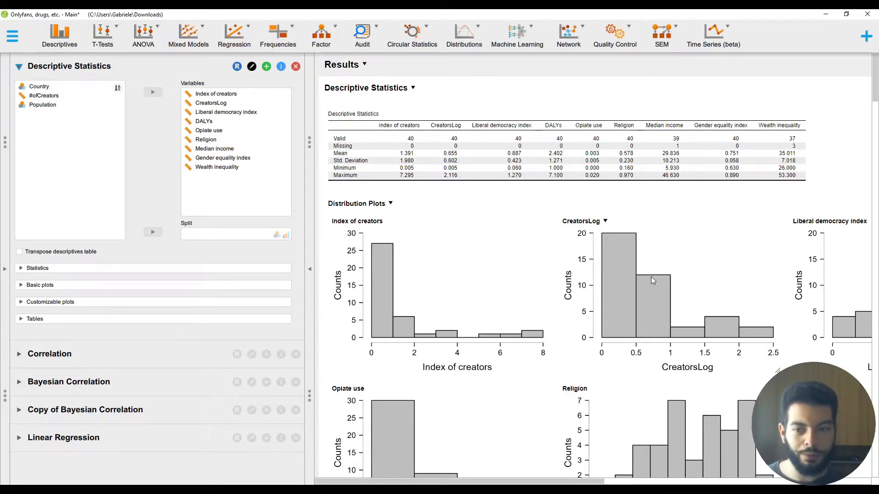
Open the CreatorsLog Bayesian correlation, then the linear regression results.
left_click(85, 410)
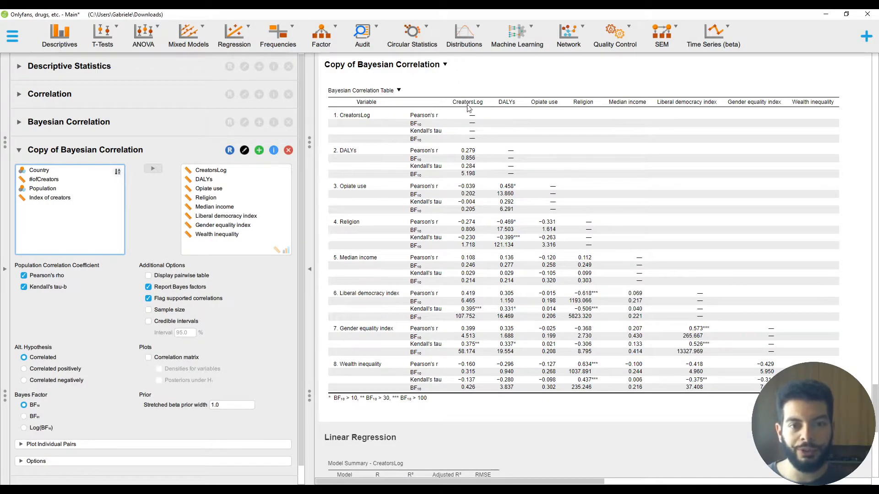
mouse_move(474, 312)
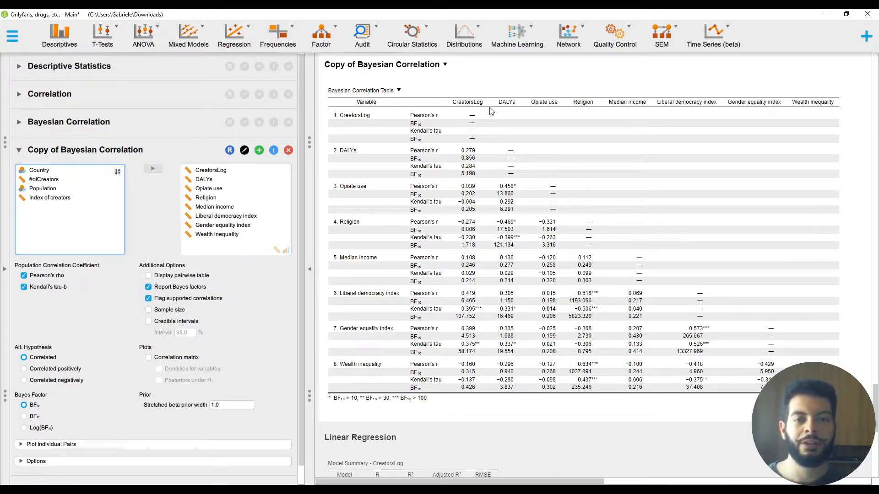
left_click(63, 178)
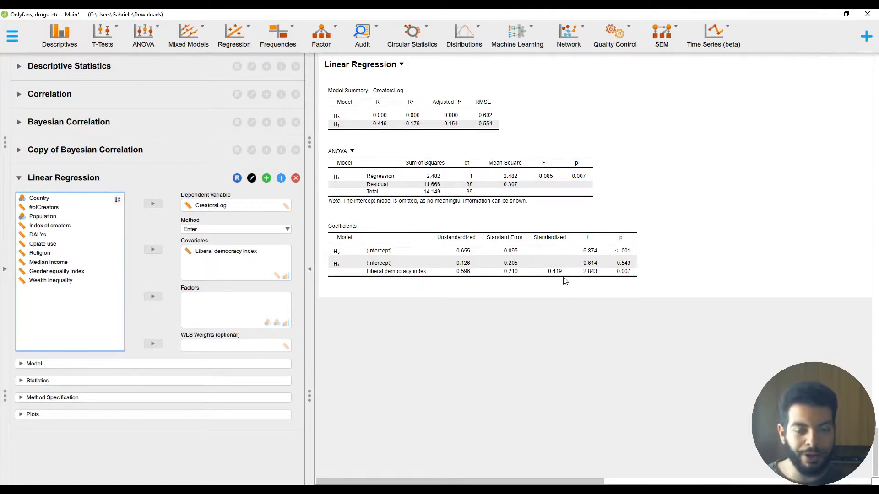
mouse_move(489, 192)
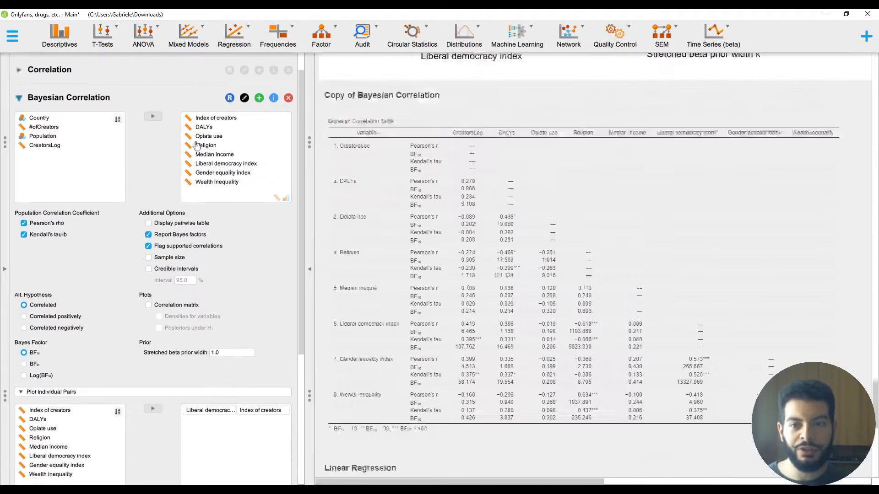
Scroll through the Liberal democracy versus Index of creators pairwise plots.
scroll("down", 3)
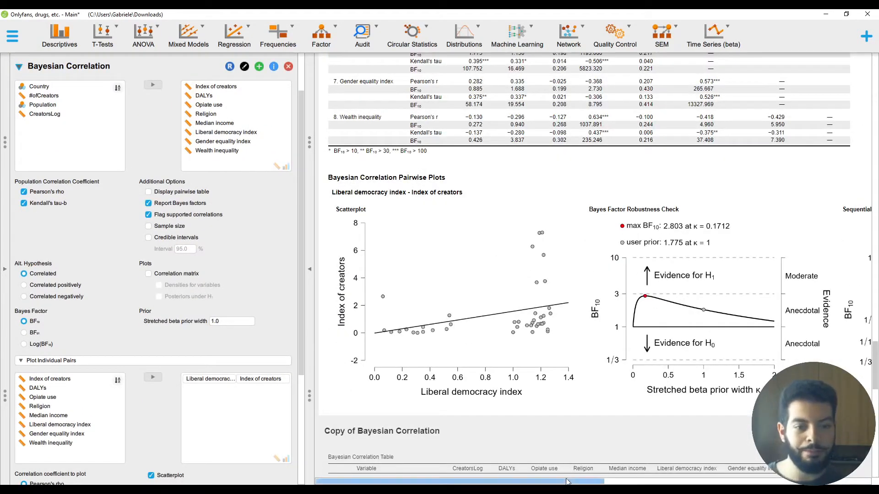
scroll("right", 3)
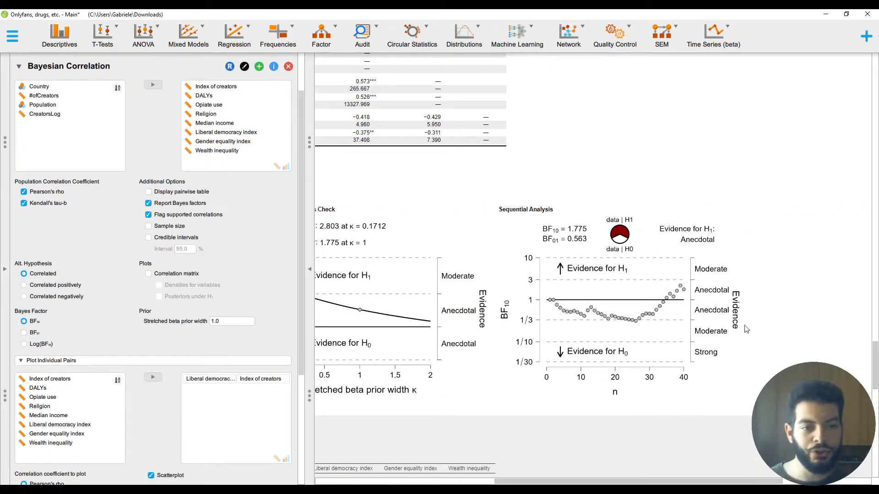
mouse_move(652, 368)
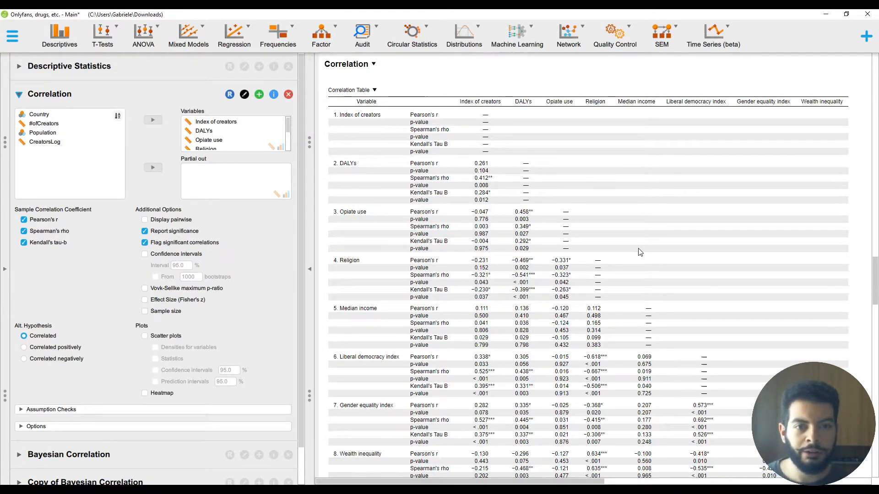
mouse_move(489, 395)
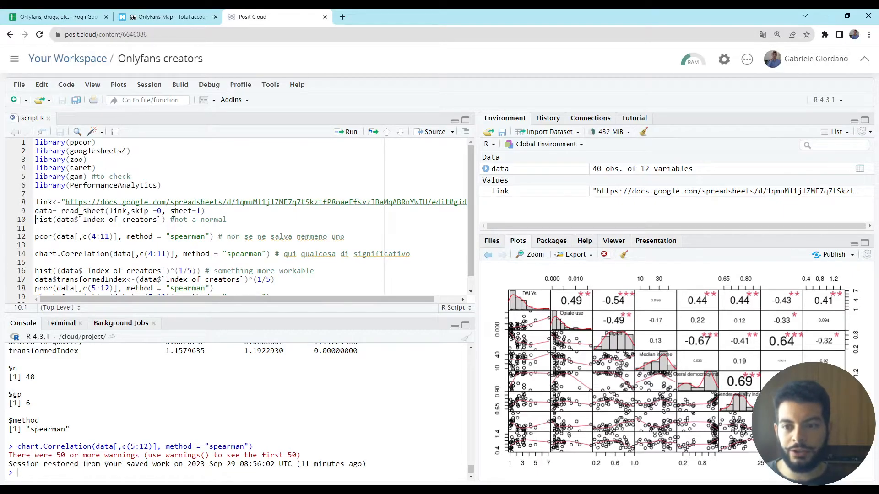
Run the hist() and Spearman pcor() lines in script.R and scroll the console output.
left_click(352, 132)
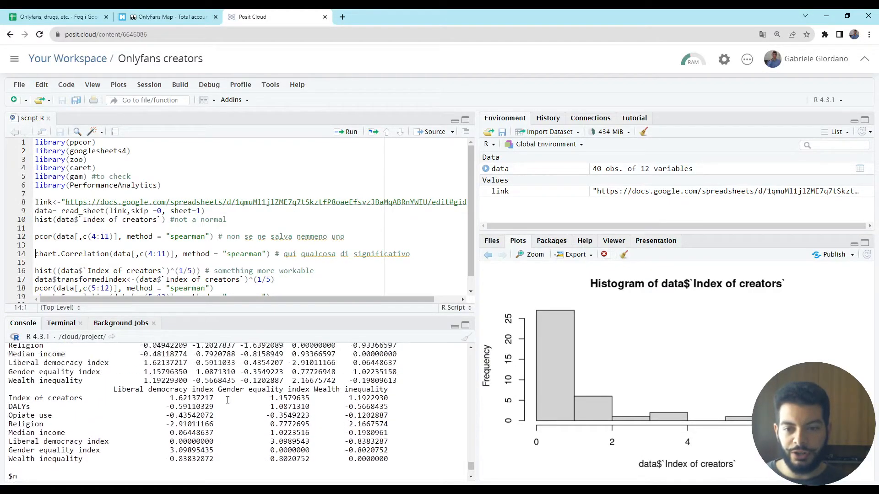
scroll("down", 3)
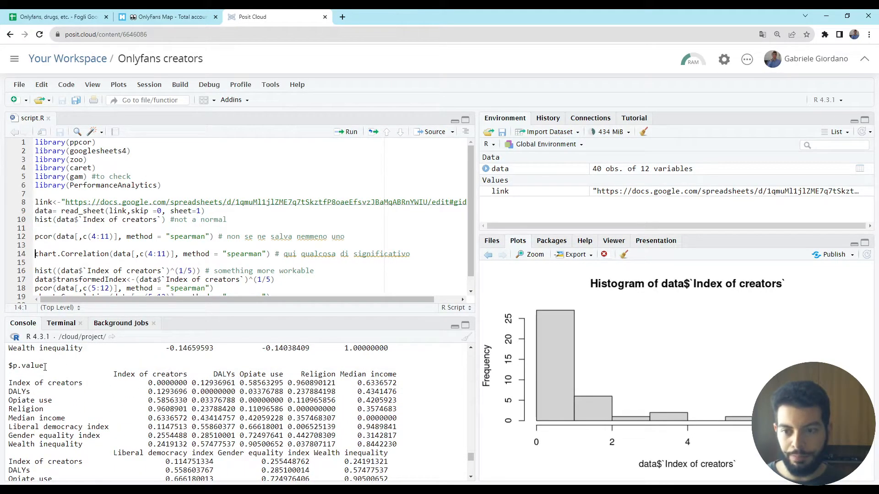
Run chart.Correlation on columns 4 to 11 with the Spearman method.
double_click(151, 374)
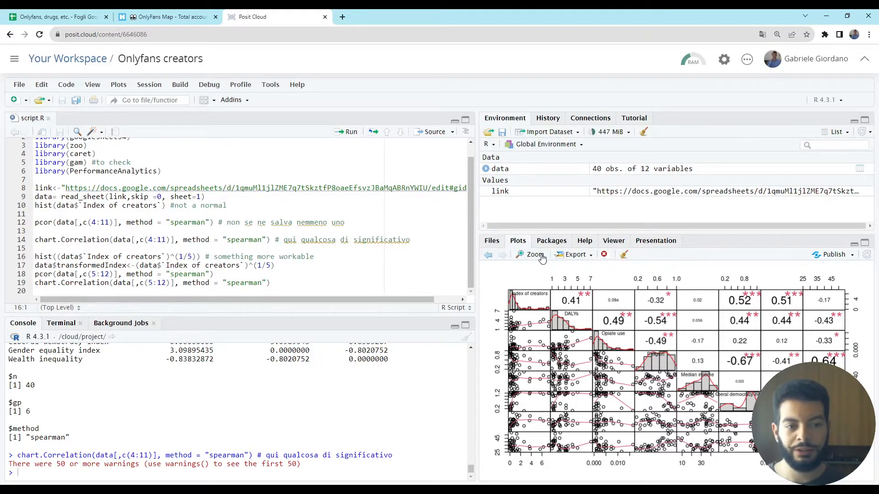
left_click(532, 255)
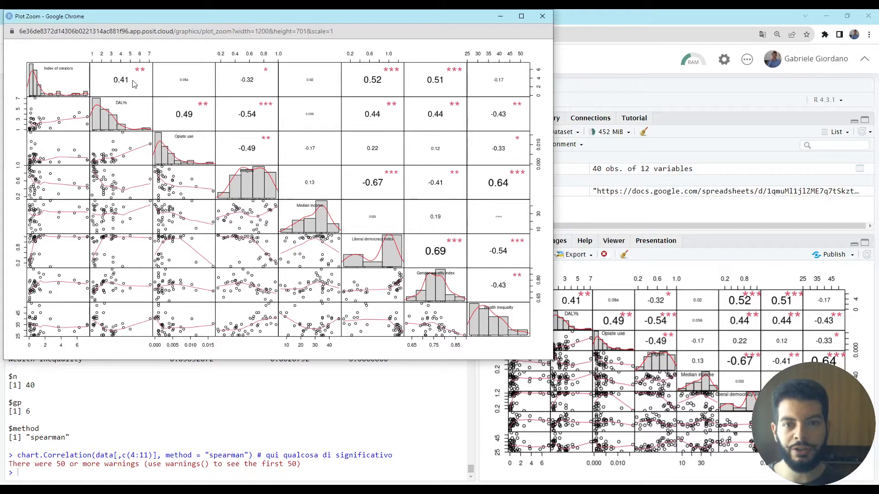
mouse_move(259, 85)
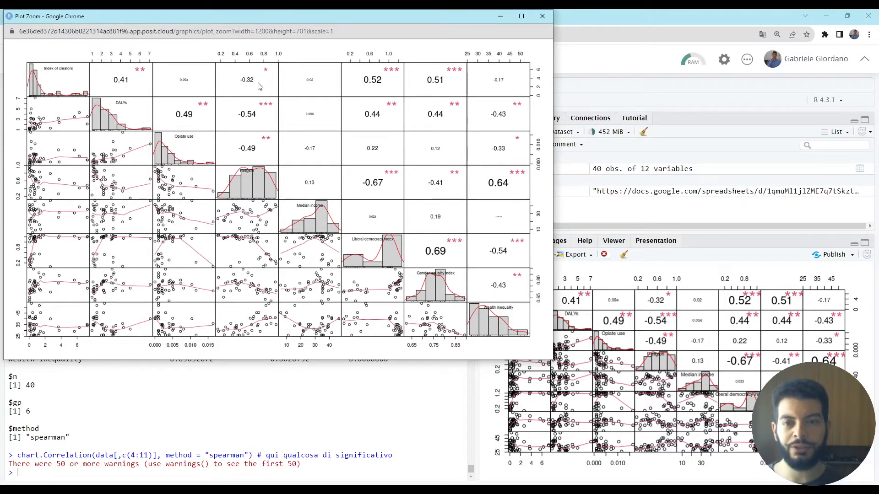
mouse_move(532, 83)
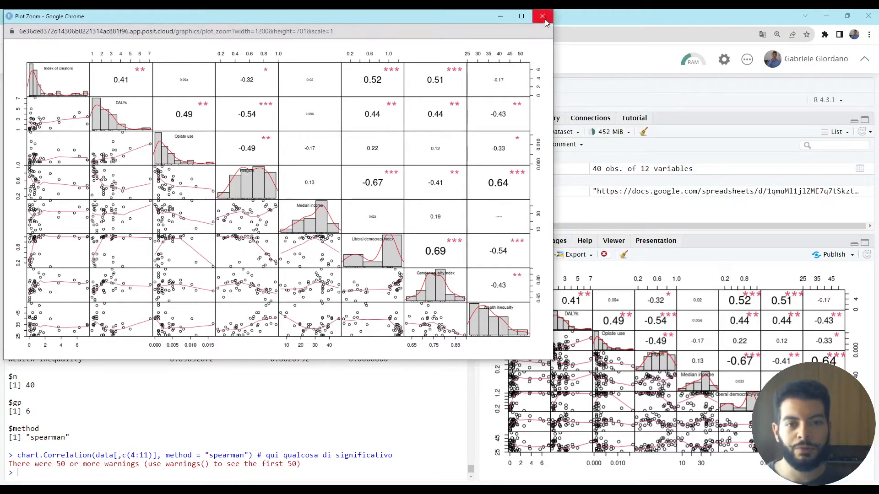
left_click(542, 15)
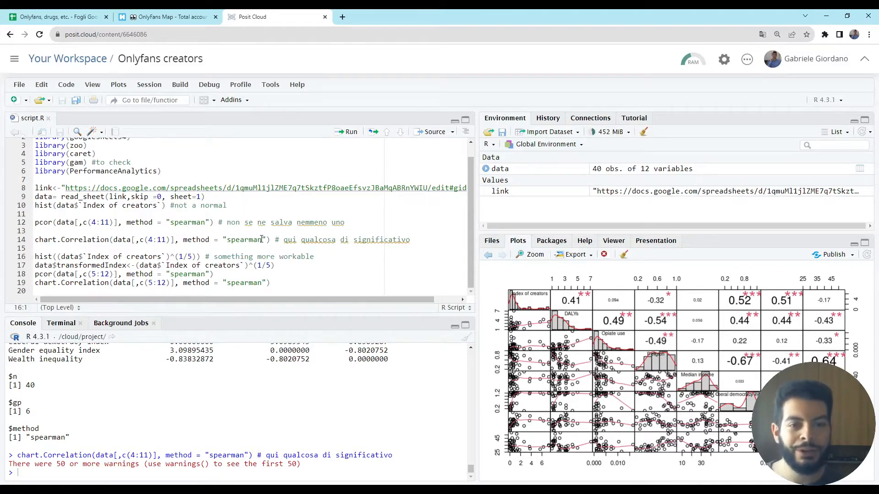
Review the histogram line and its 1/5 exponent for the transformed creator index.
left_click(35, 205)
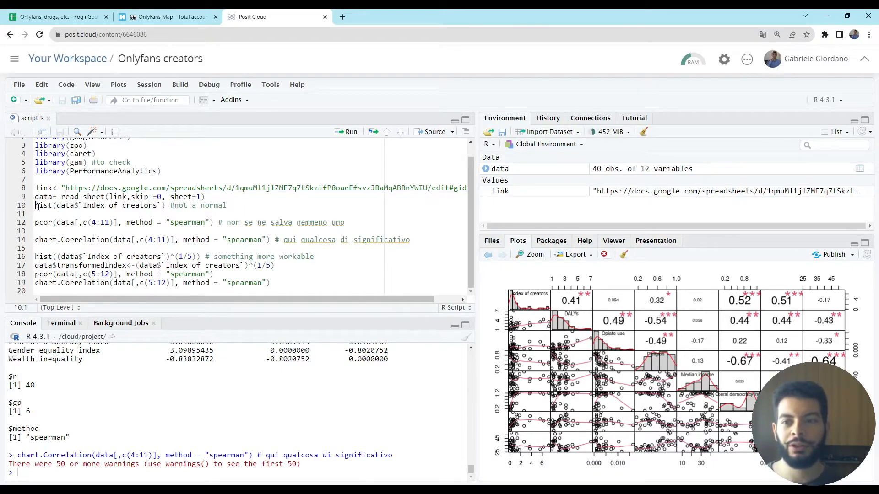
left_click(351, 131)
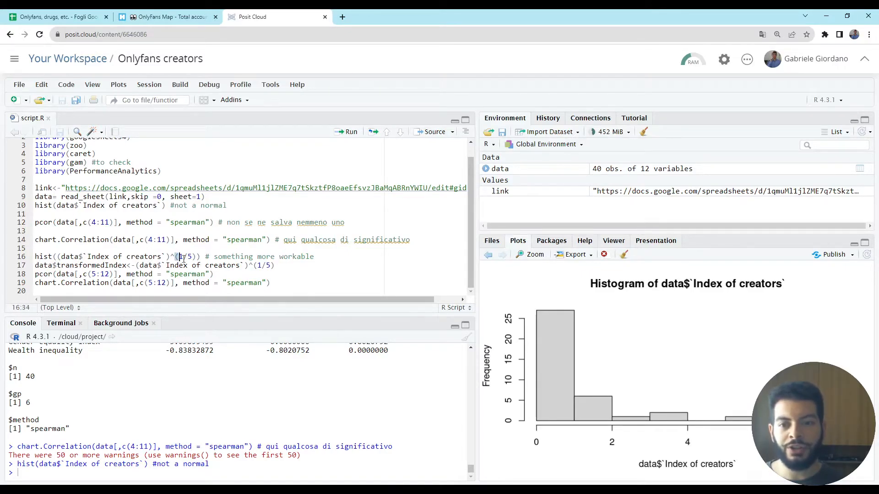
double_click(184, 256)
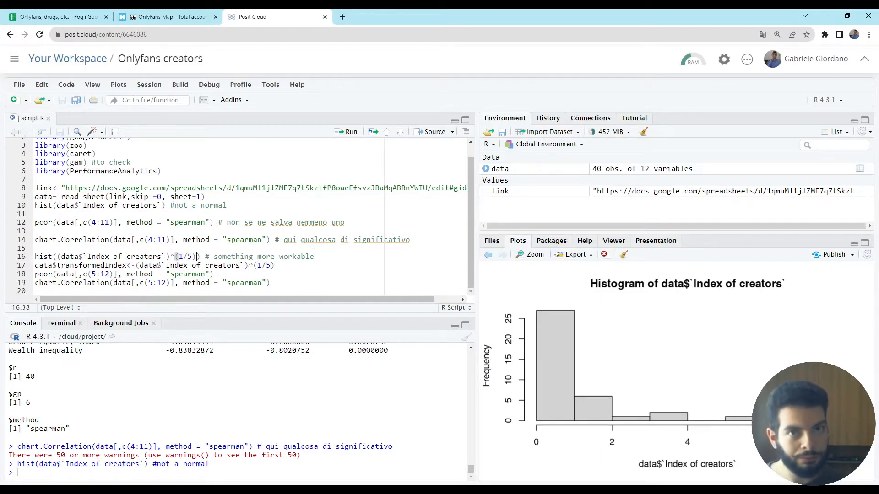
left_click(350, 131)
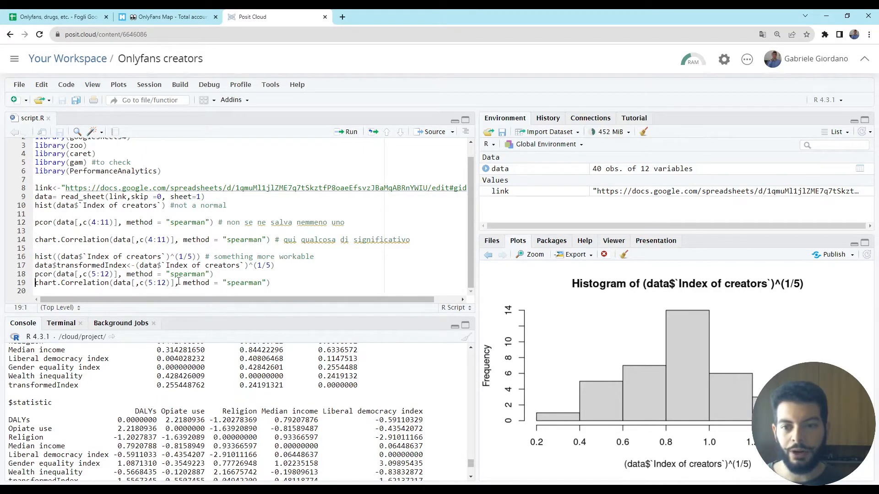
mouse_move(220, 302)
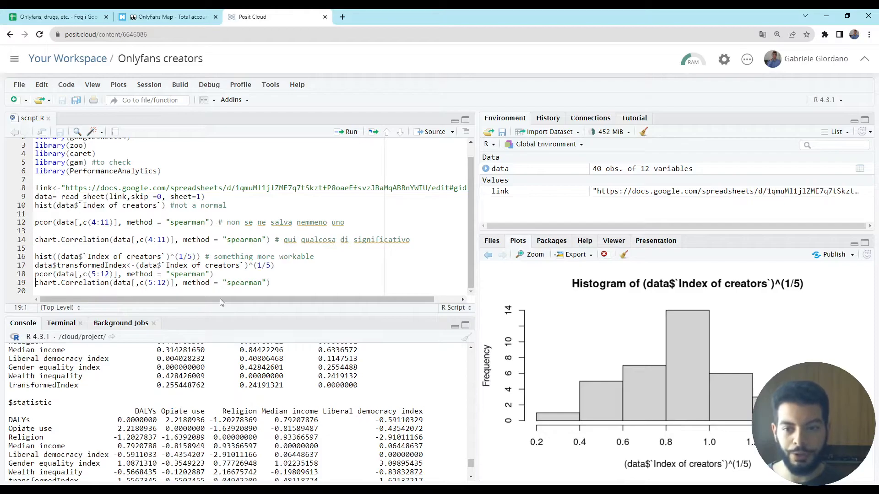
scroll("down", 3)
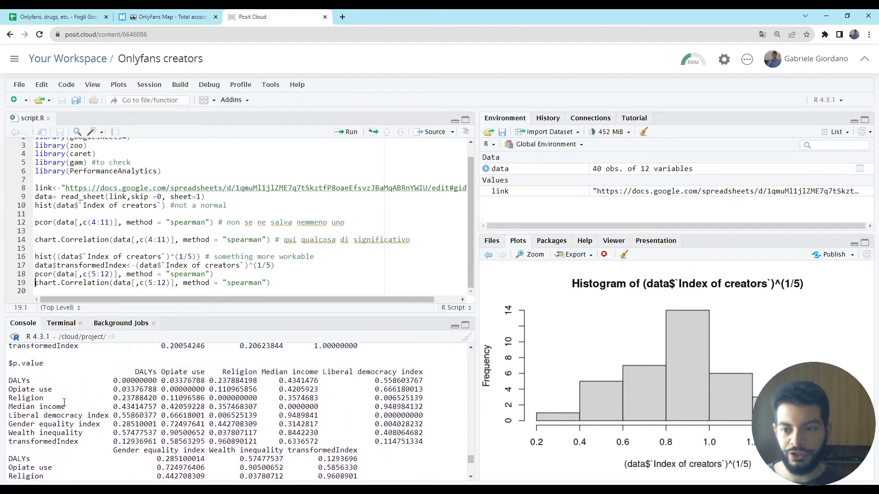
double_click(26, 365)
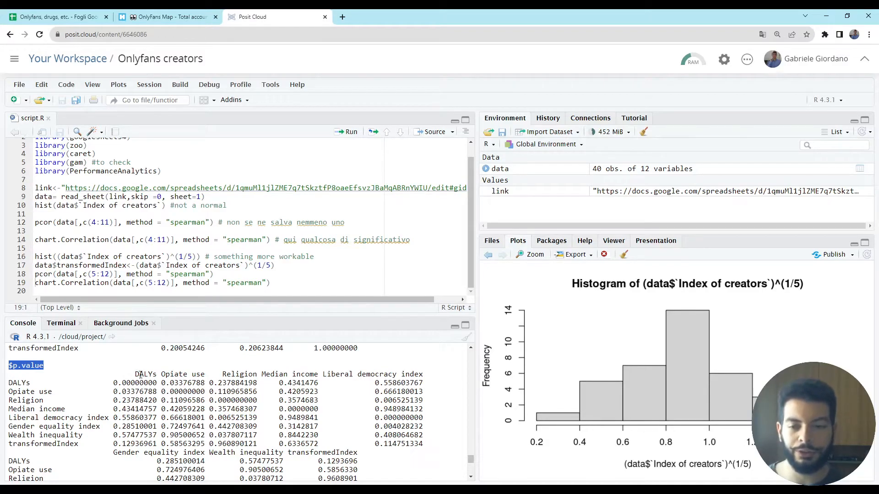
scroll("down", 3)
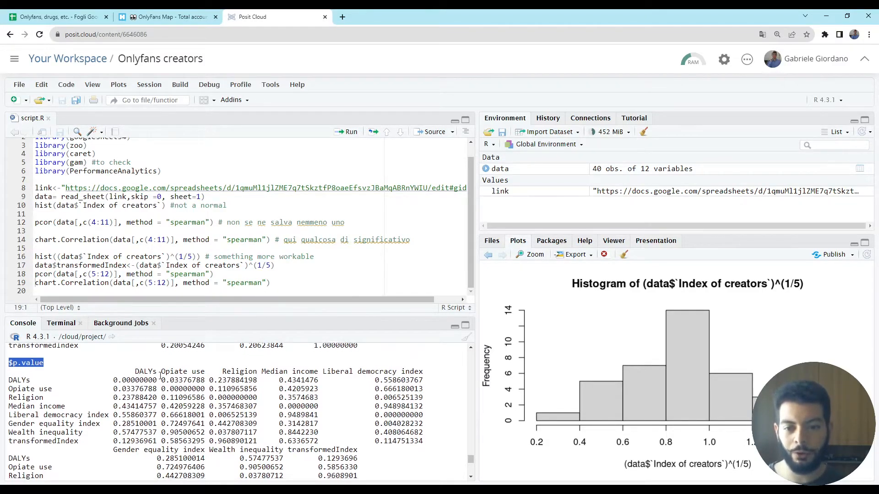
scroll("down", 3)
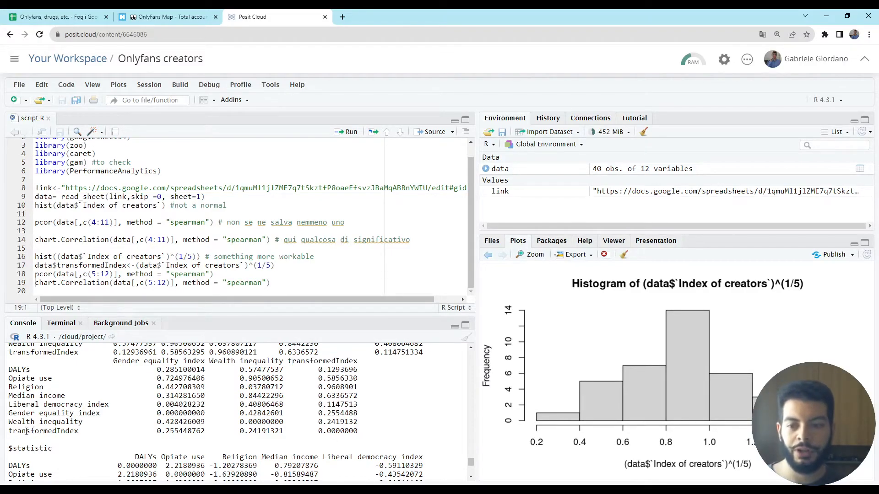
double_click(337, 431)
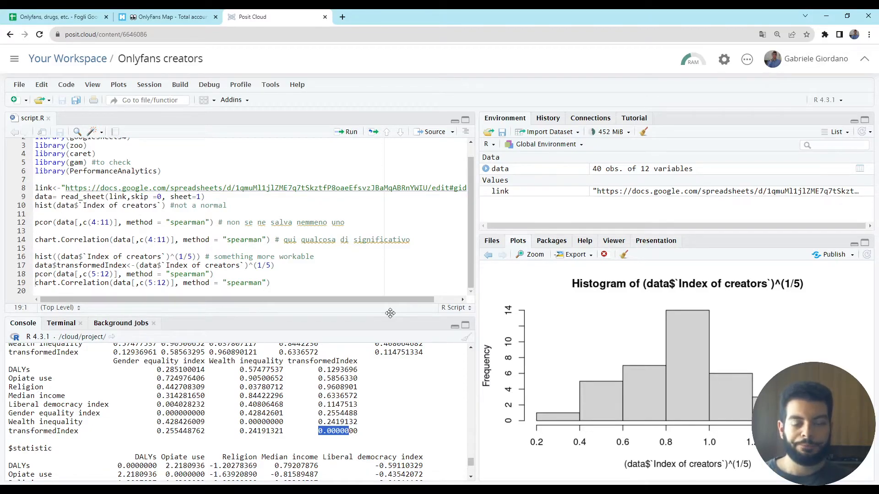
left_click(166, 17)
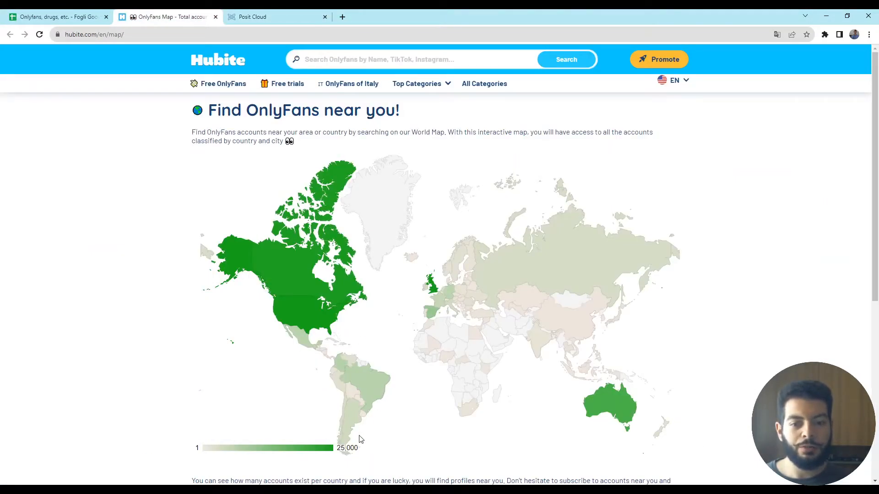
mouse_move(494, 465)
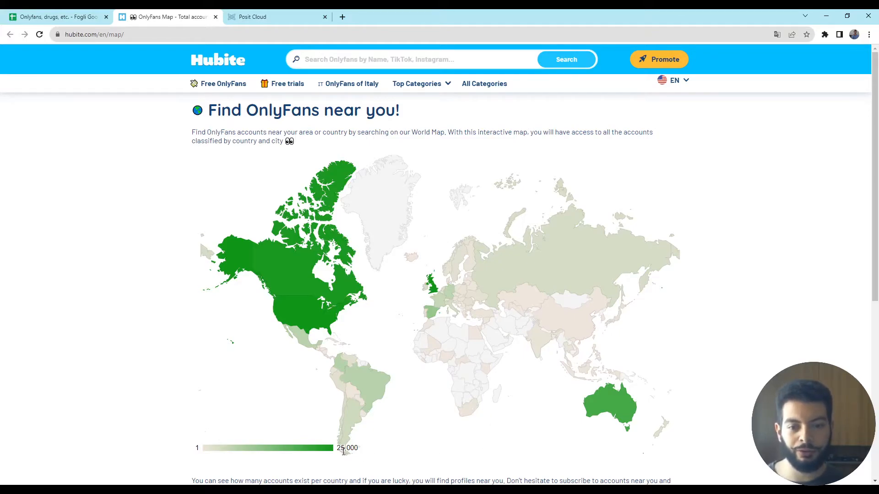
mouse_move(442, 447)
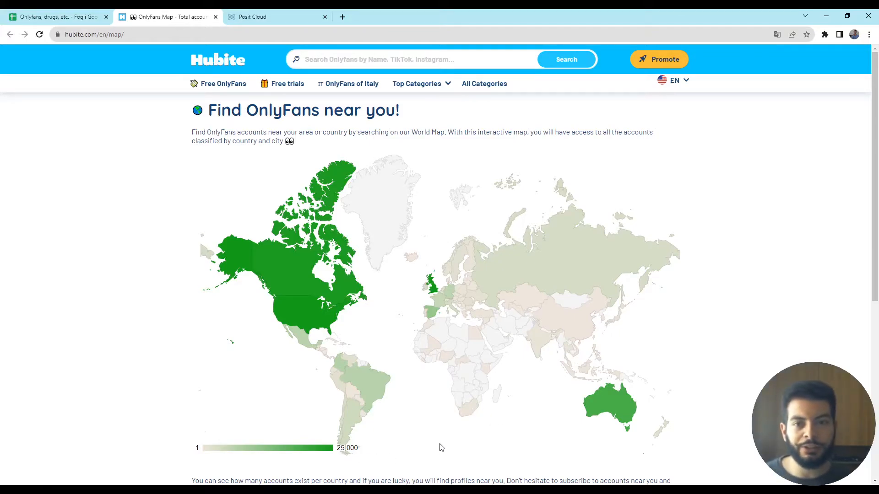
Scroll the Hubite page to its closing text and back up to the world map.
scroll("down", 3)
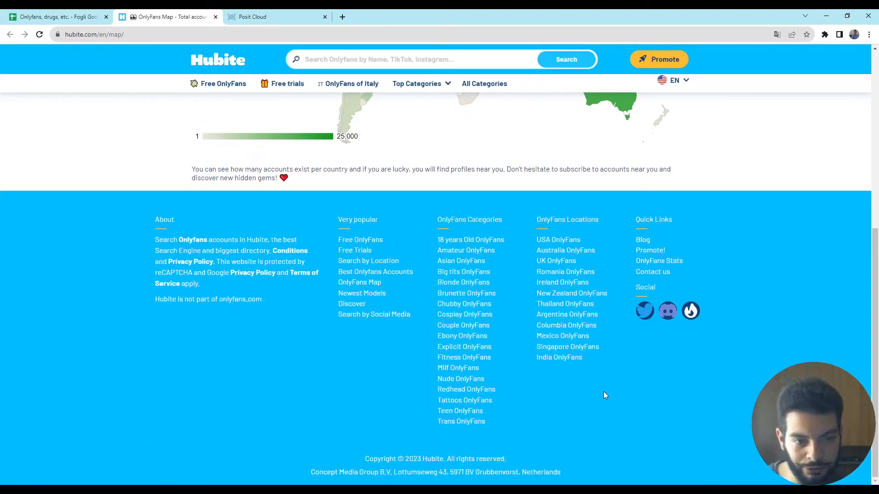
mouse_move(652, 271)
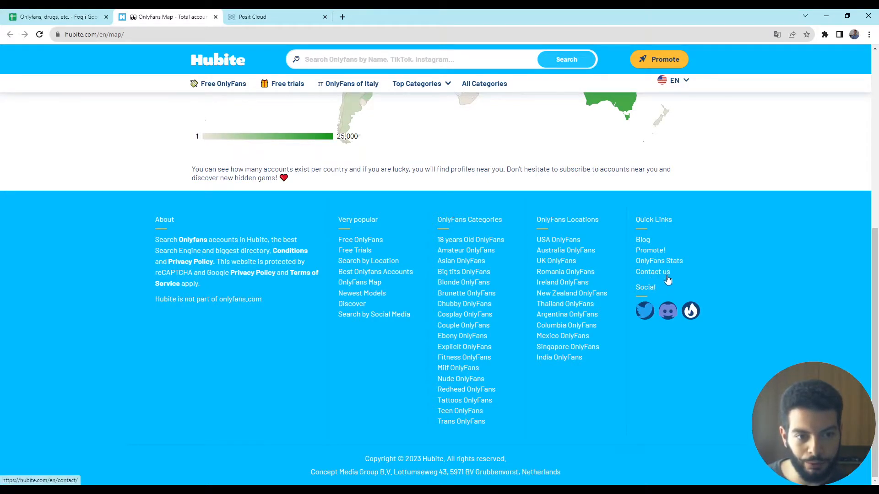
scroll("up", 3)
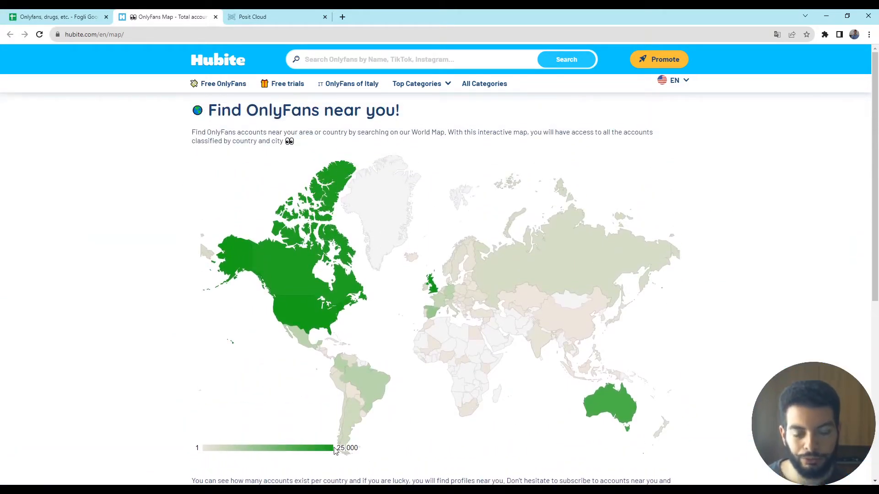
mouse_move(490, 392)
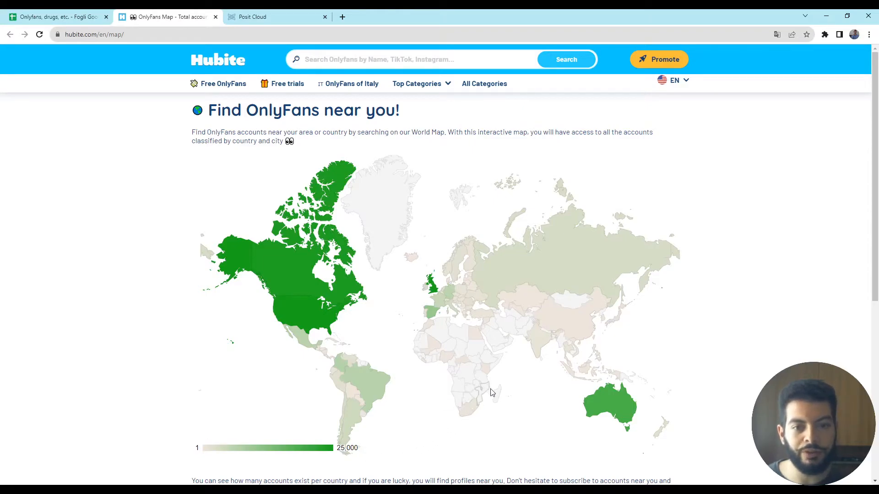
mouse_move(472, 338)
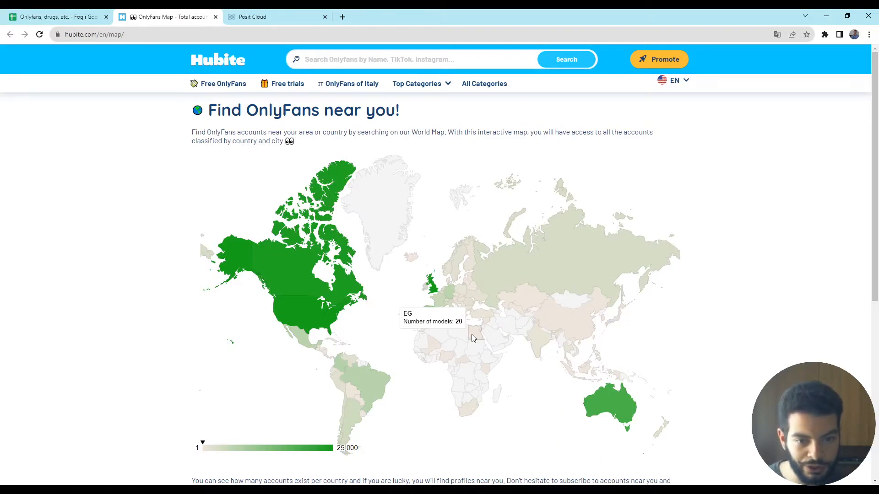
mouse_move(427, 330)
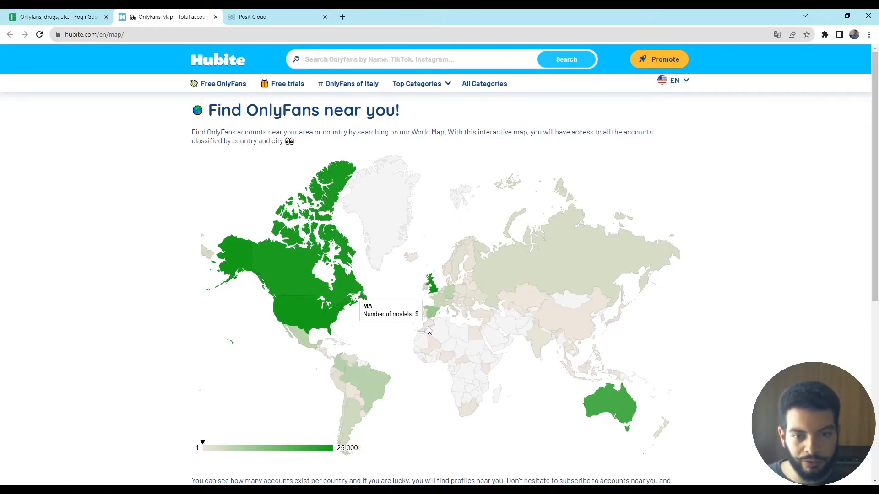
mouse_move(476, 352)
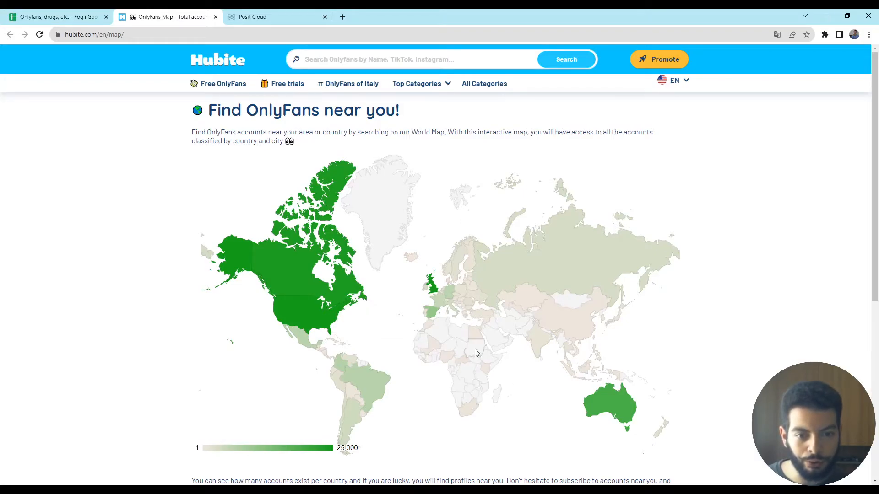
mouse_move(492, 353)
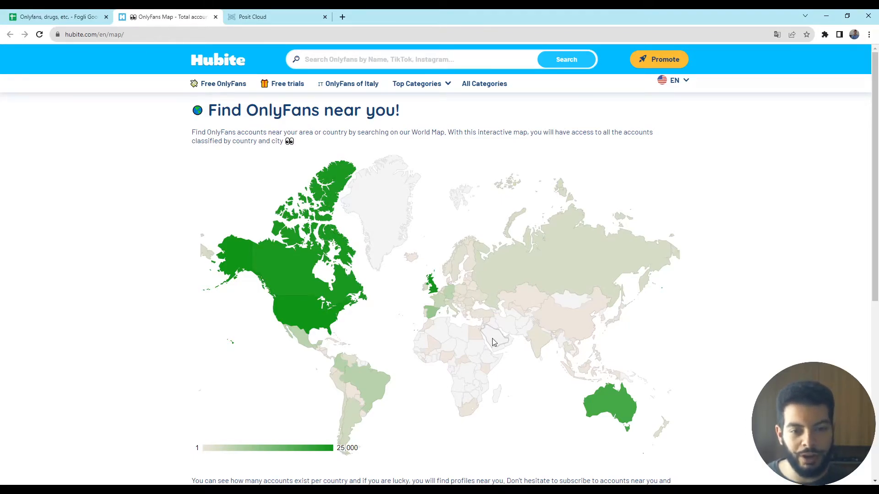
mouse_move(742, 393)
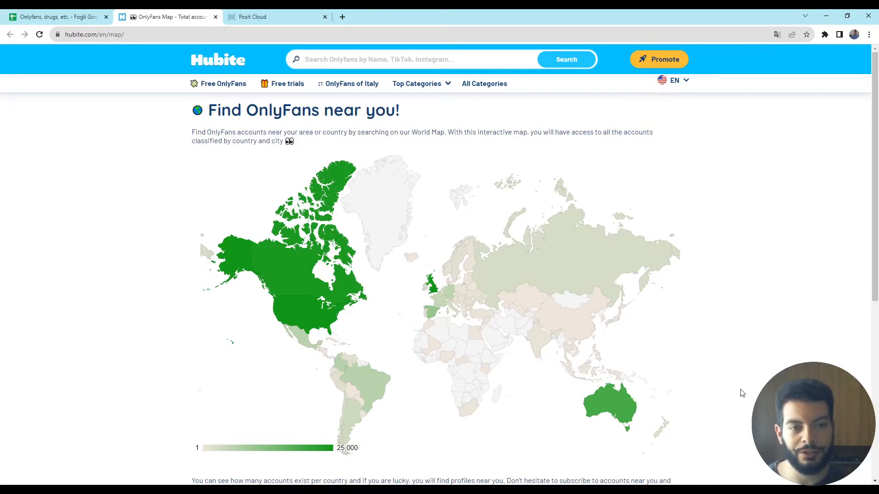
mouse_move(491, 343)
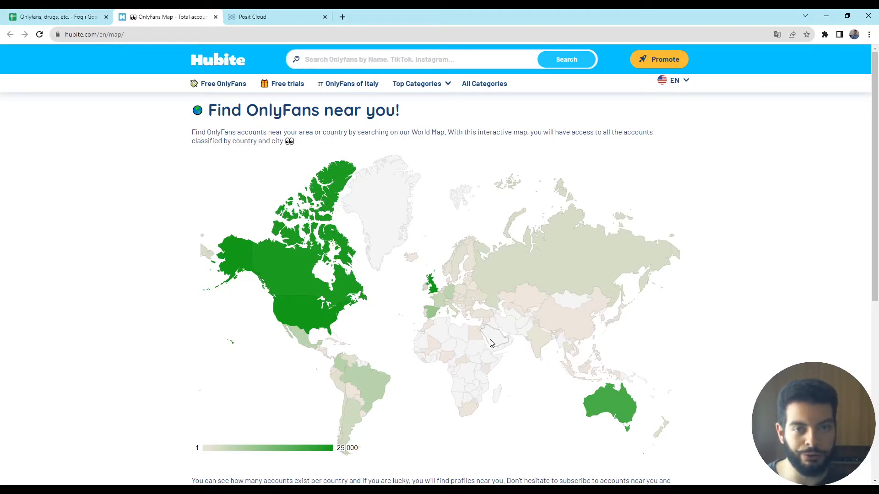
mouse_move(130, 14)
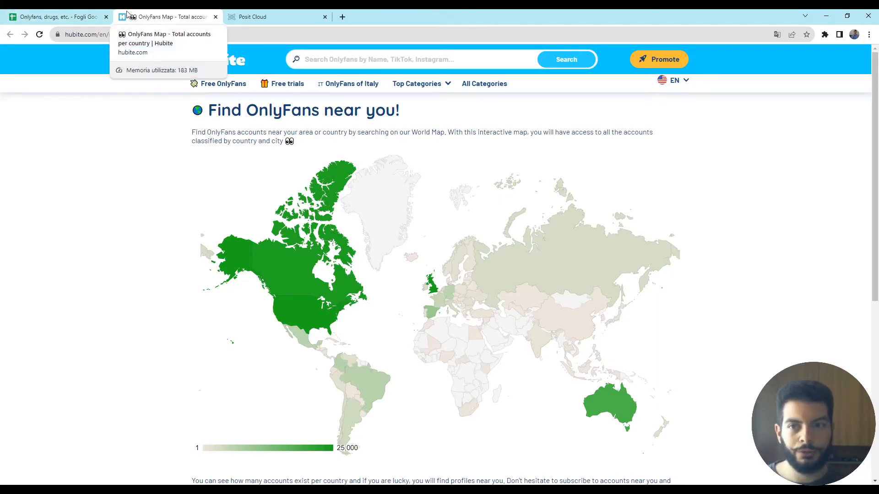
View the article's 2.1 million creators figure, then return to the spreadsheet.
left_click(56, 17)
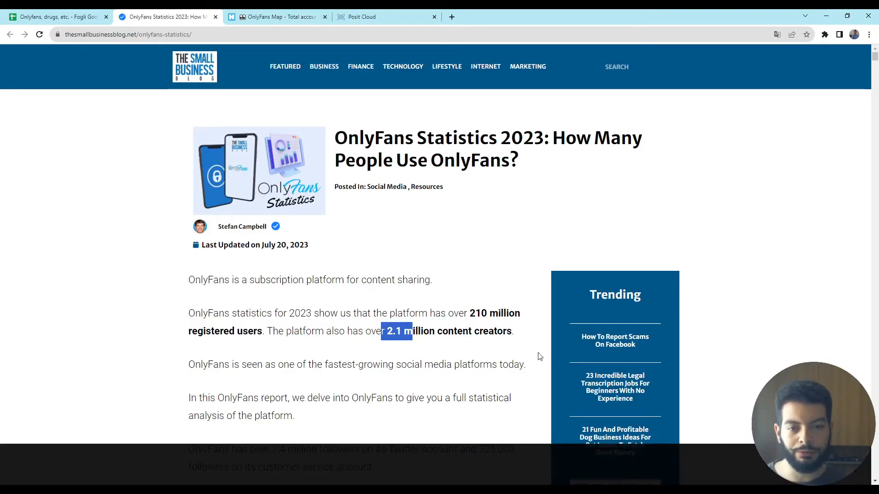
left_click(55, 17)
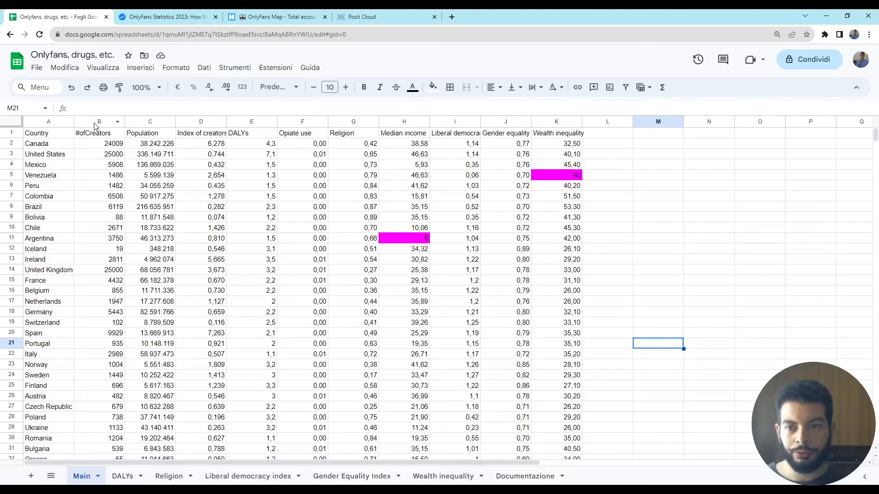
Check the Main sheet's #ofCreators column, then return to the Hubite map.
left_click(99, 122)
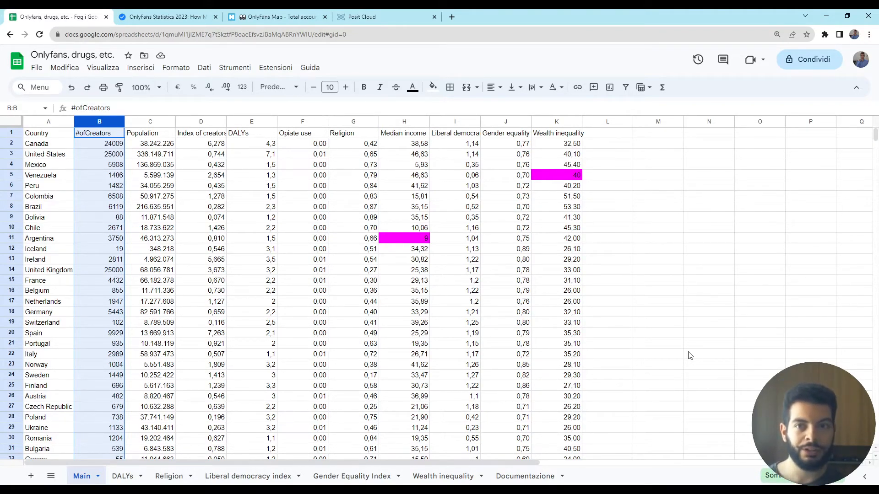
left_click(275, 17)
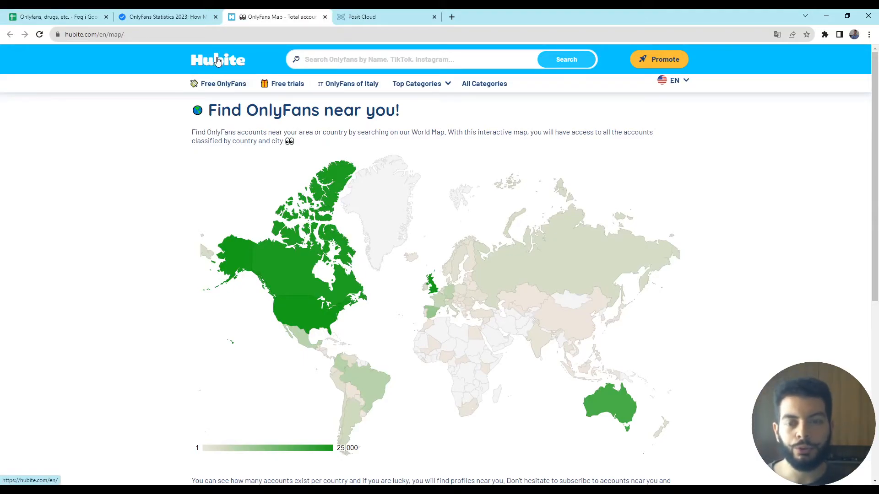
mouse_move(549, 295)
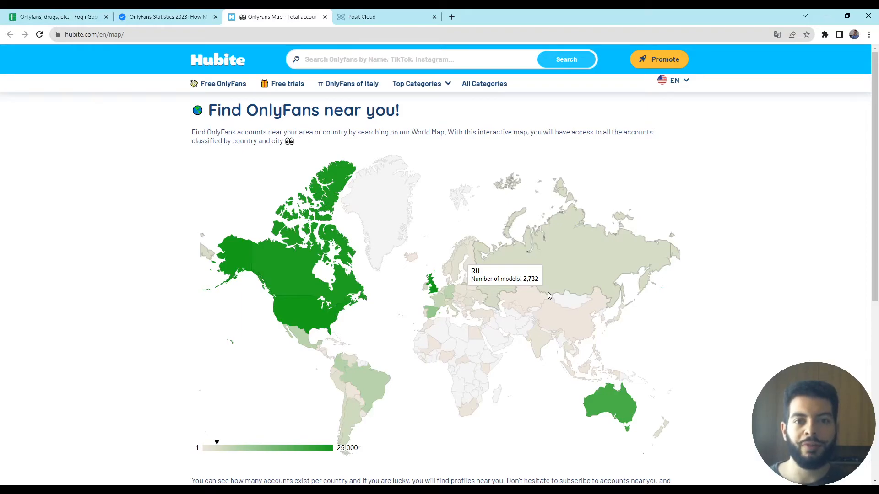
mouse_move(726, 202)
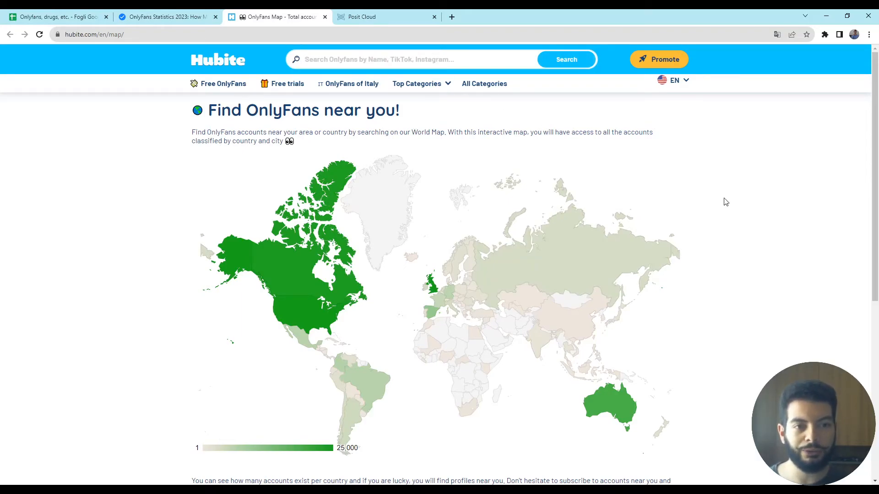